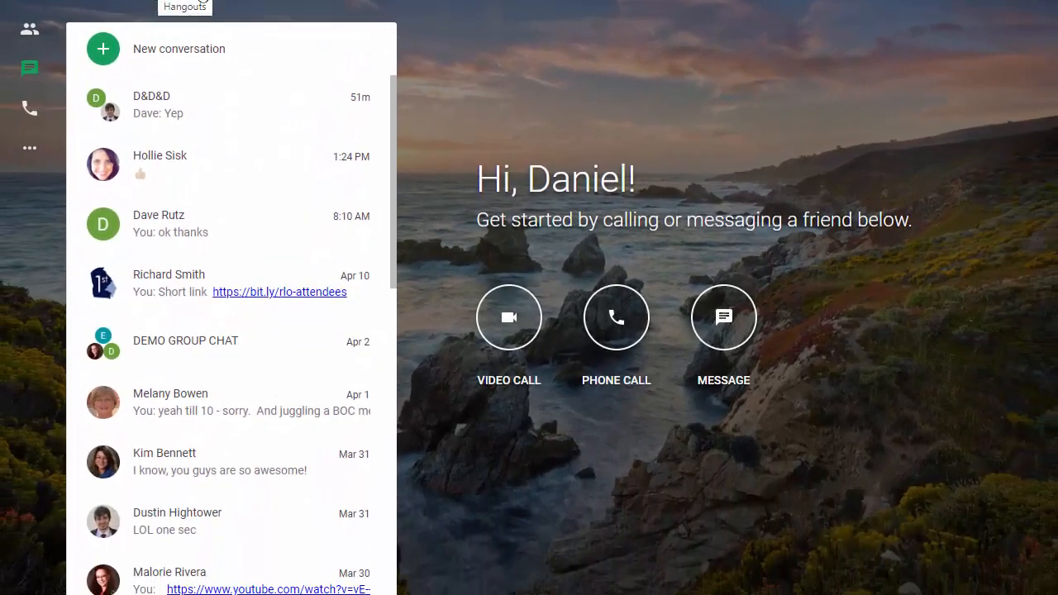
mouse_move(248, 165)
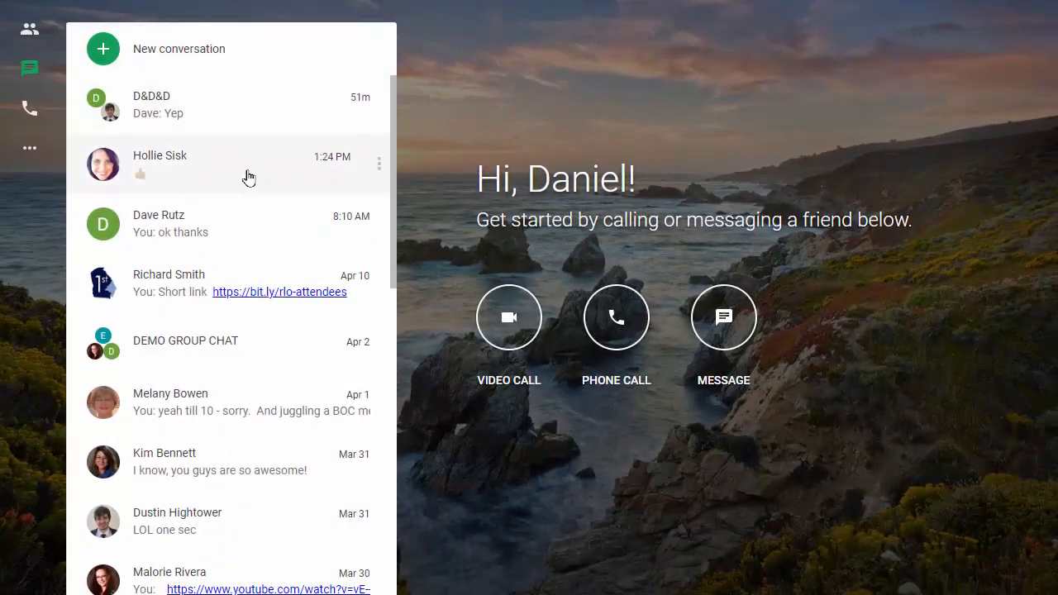
mouse_move(579, 361)
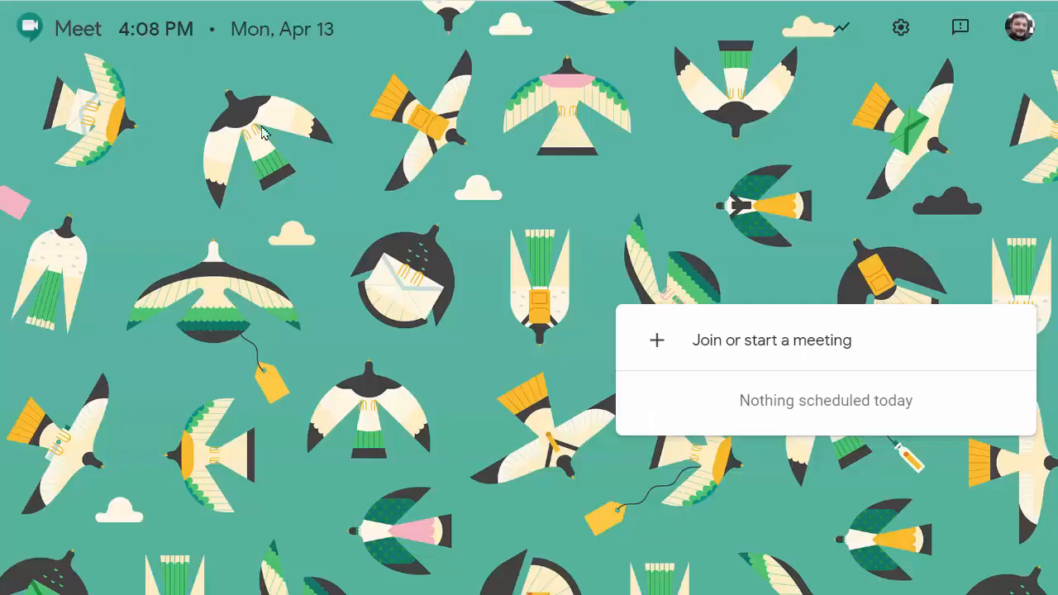
mouse_move(217, 89)
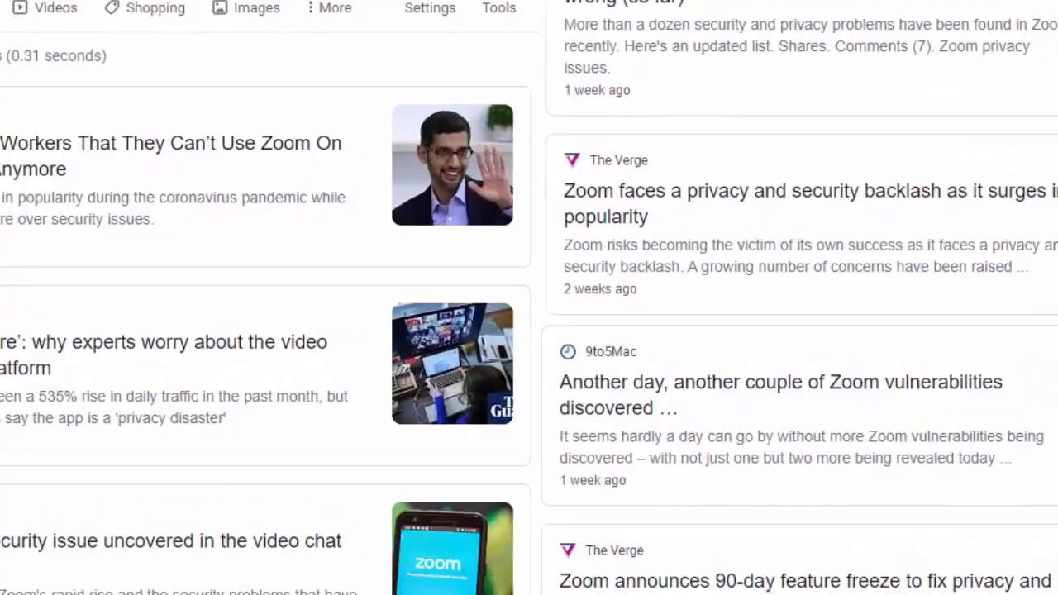
- Scroll through the Google search news results about Zoom's security problems
scroll(down, 3)
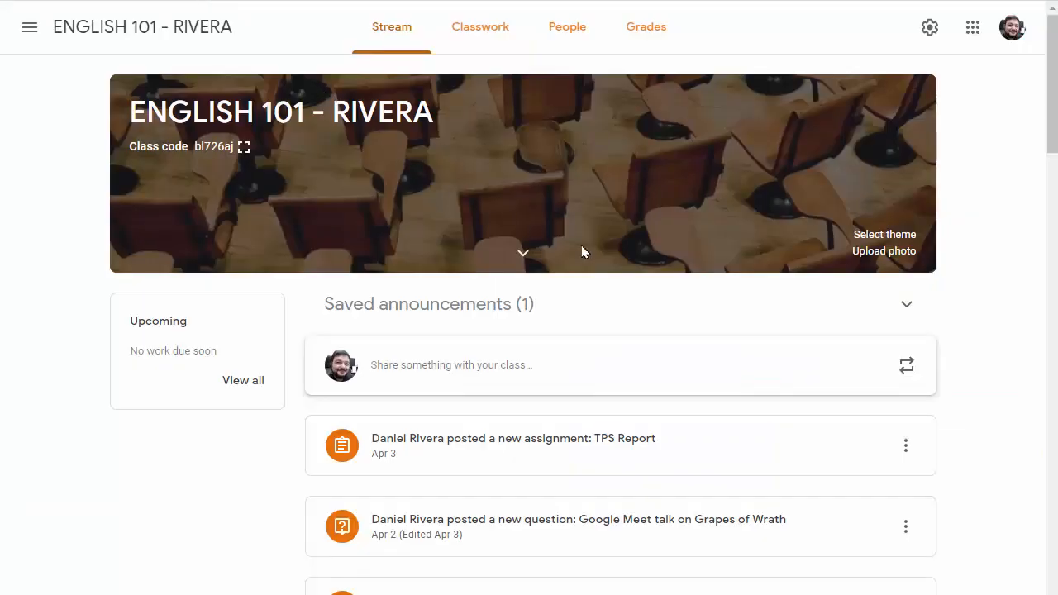
mouse_move(610, 258)
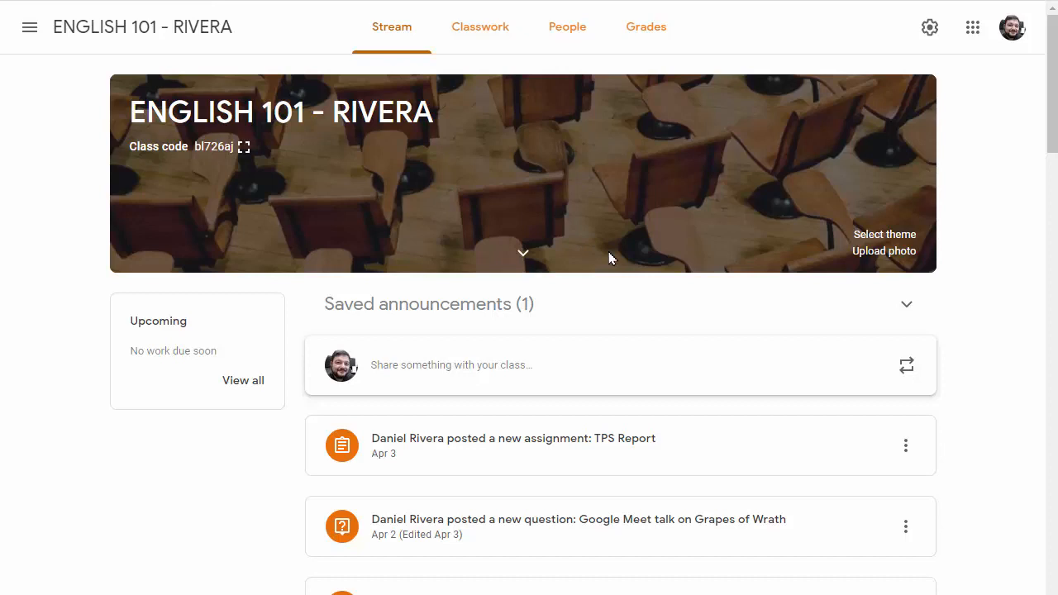
mouse_move(602, 202)
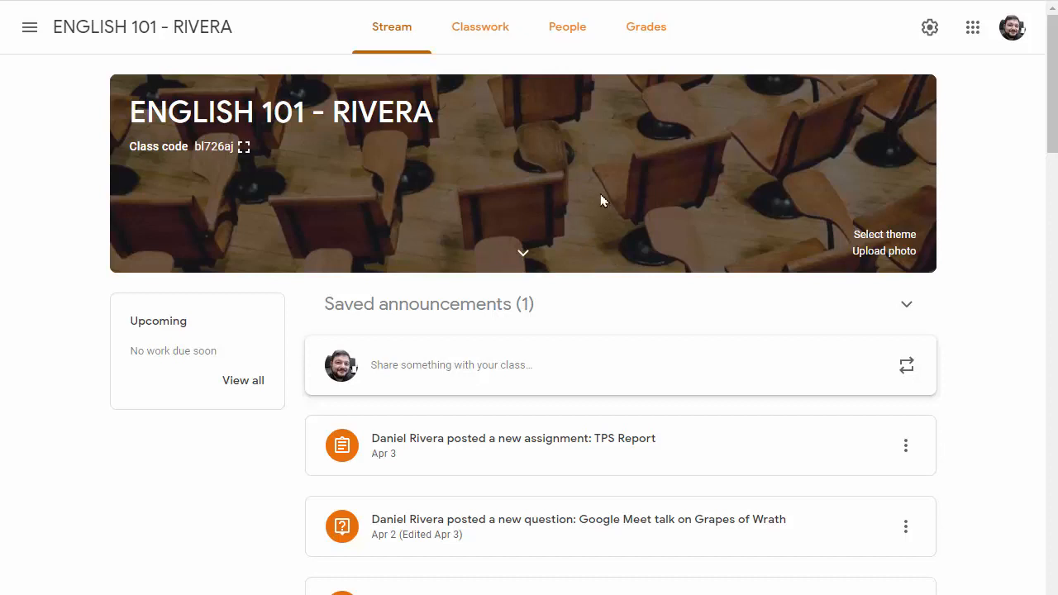
mouse_move(615, 235)
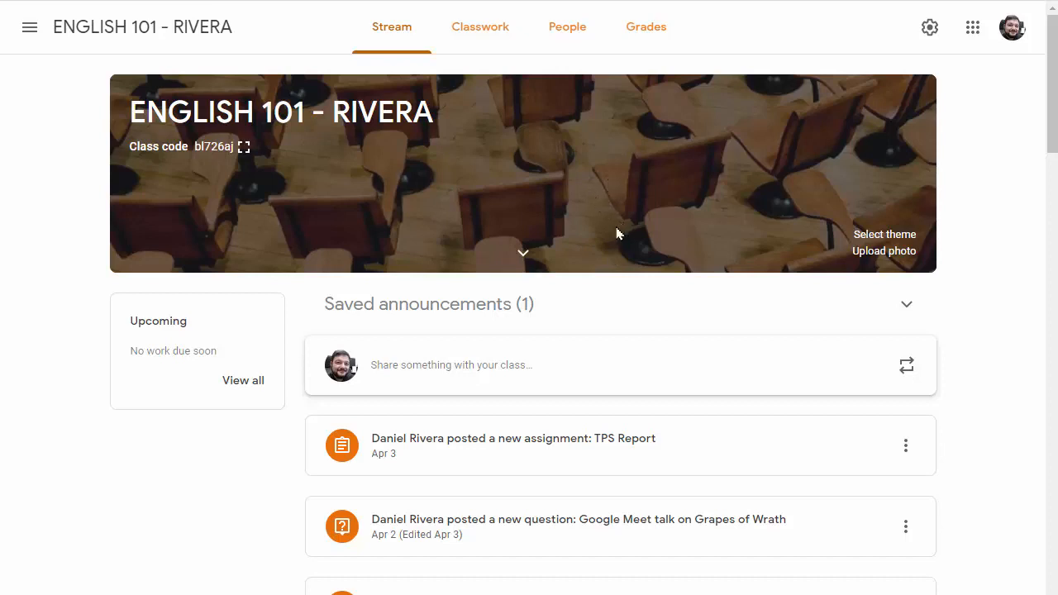
mouse_move(950, 182)
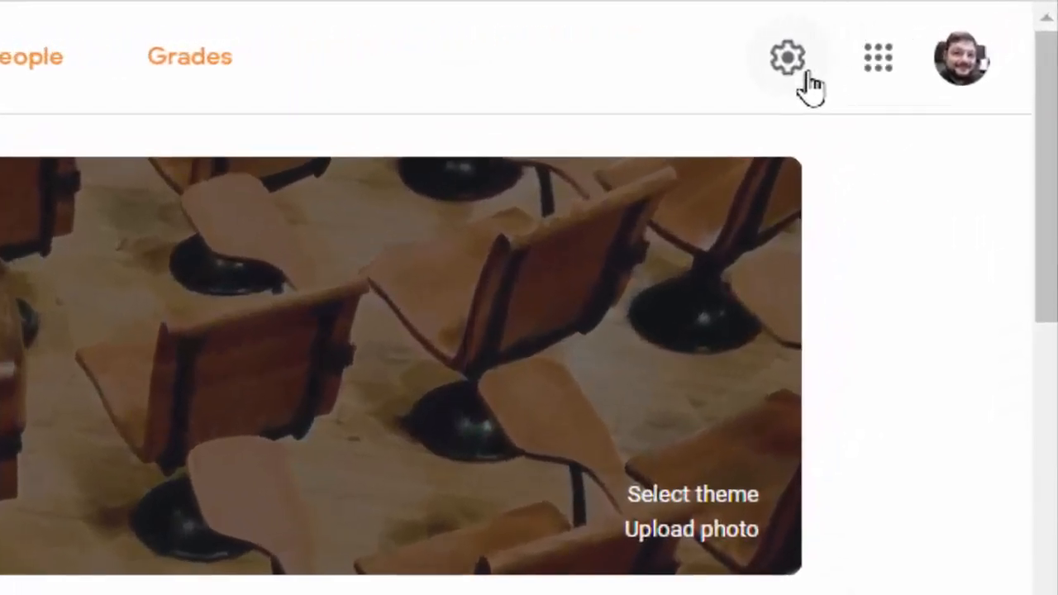
- Generate a Meet link in the English 101 class settings, kept visible to students
click(787, 58)
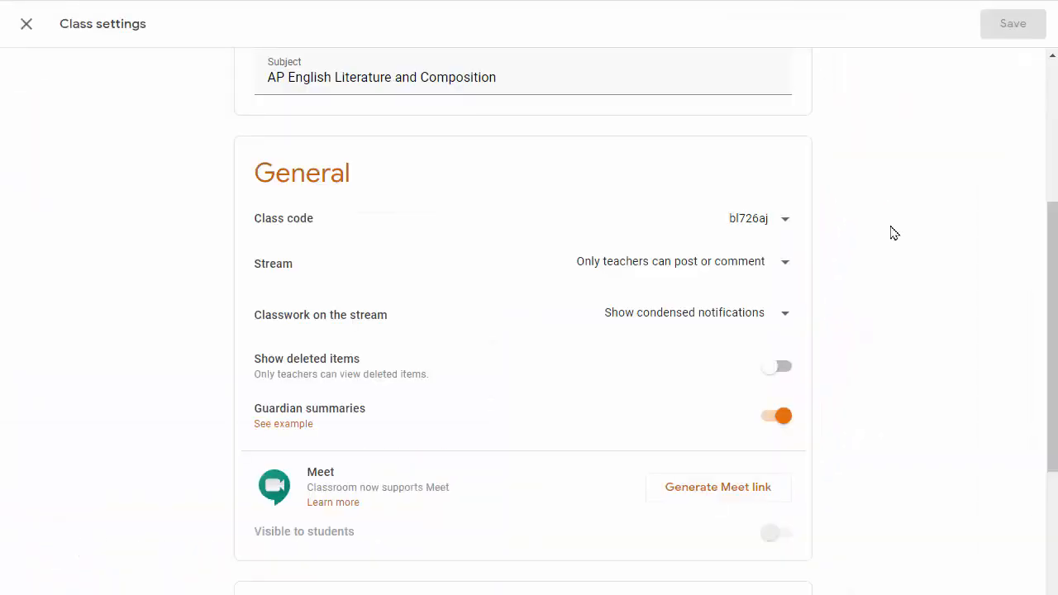
mouse_move(380, 180)
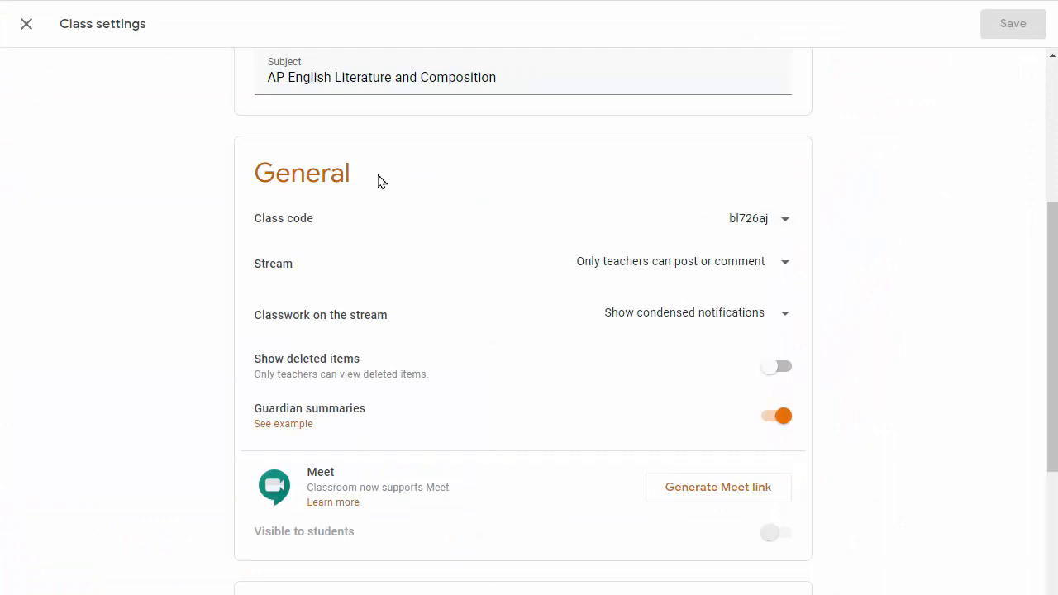
scroll(down, 3)
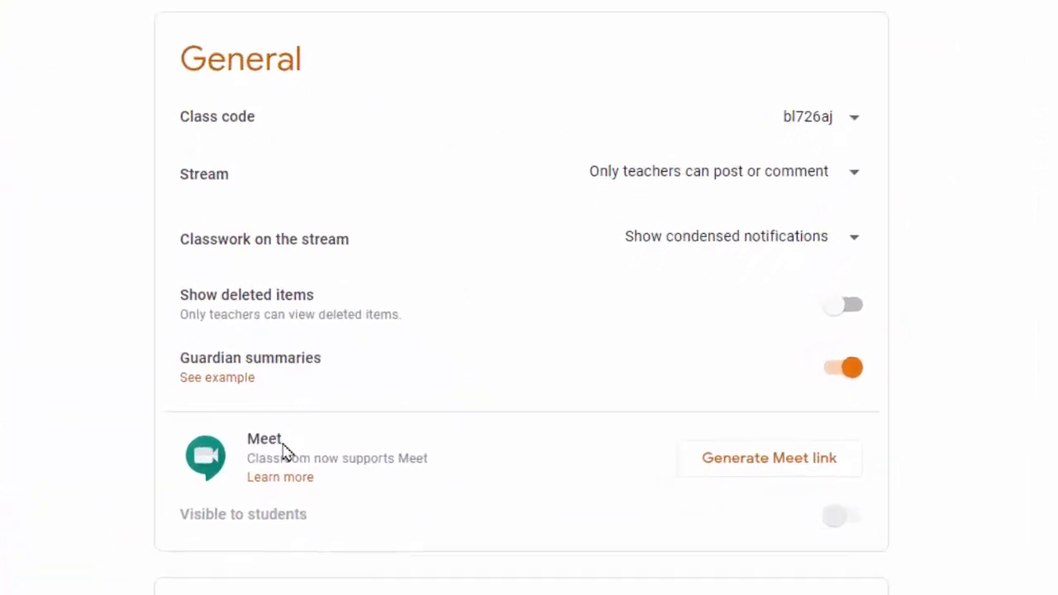
scroll(down, 3)
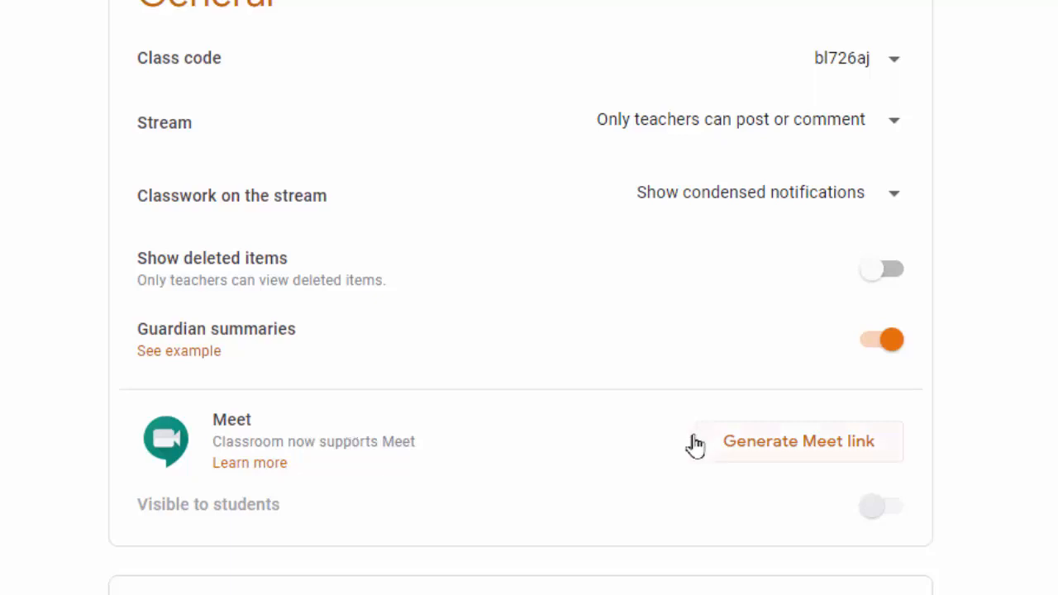
mouse_move(213, 444)
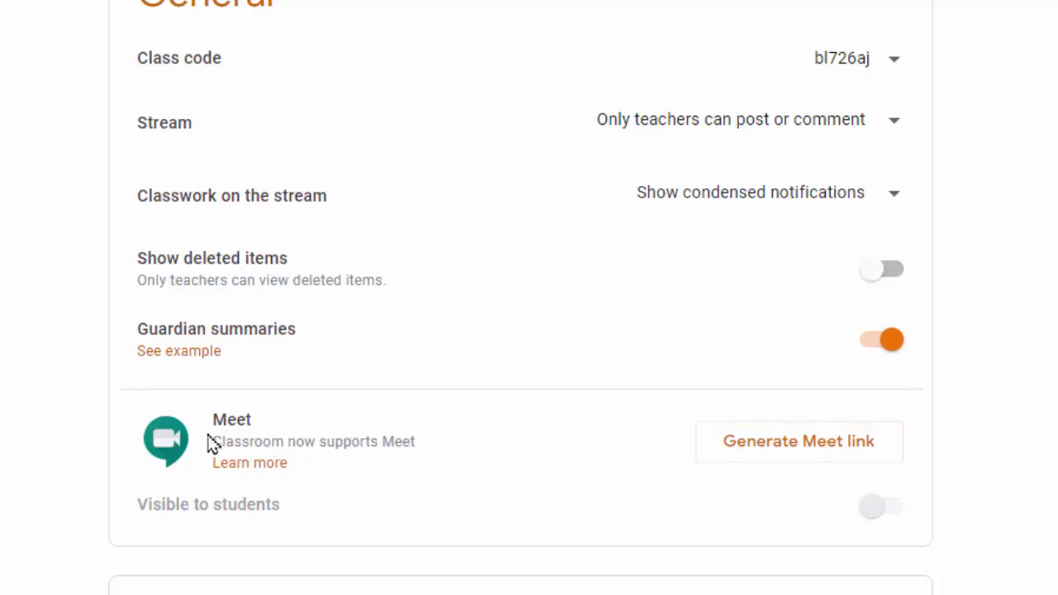
mouse_move(797, 440)
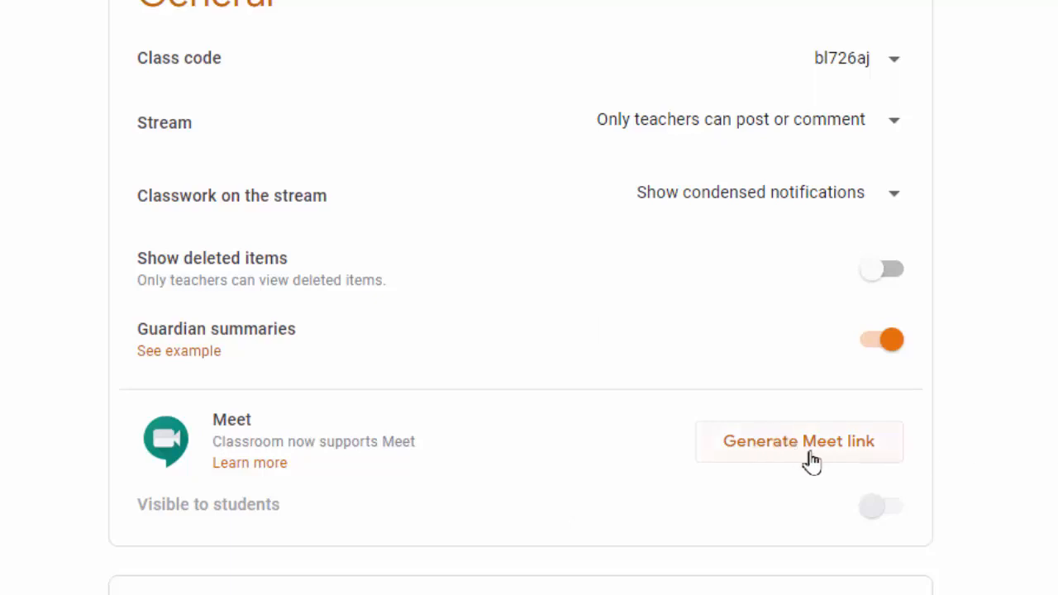
click(799, 440)
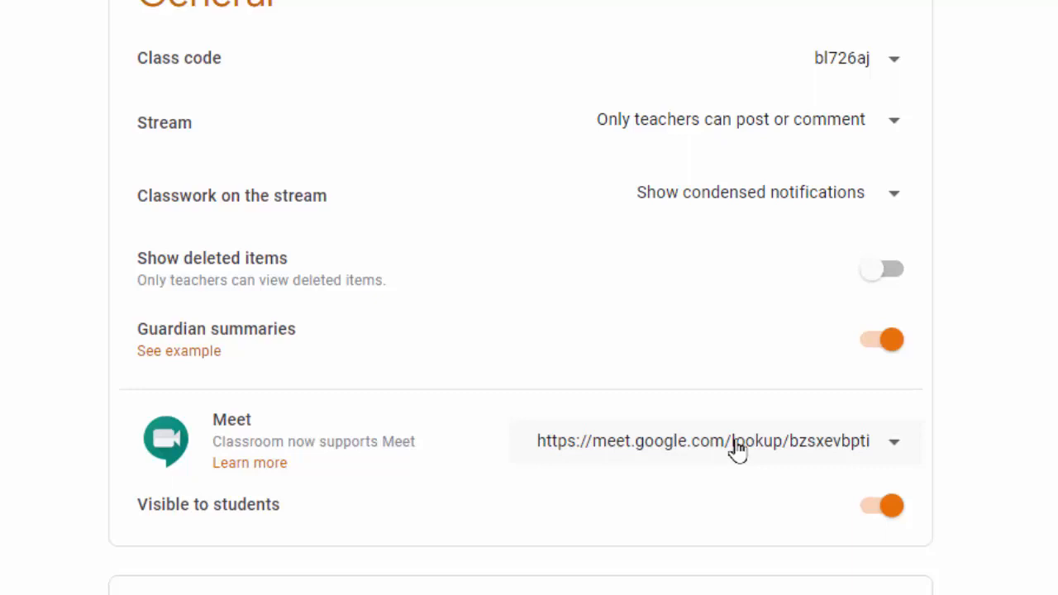
mouse_move(842, 453)
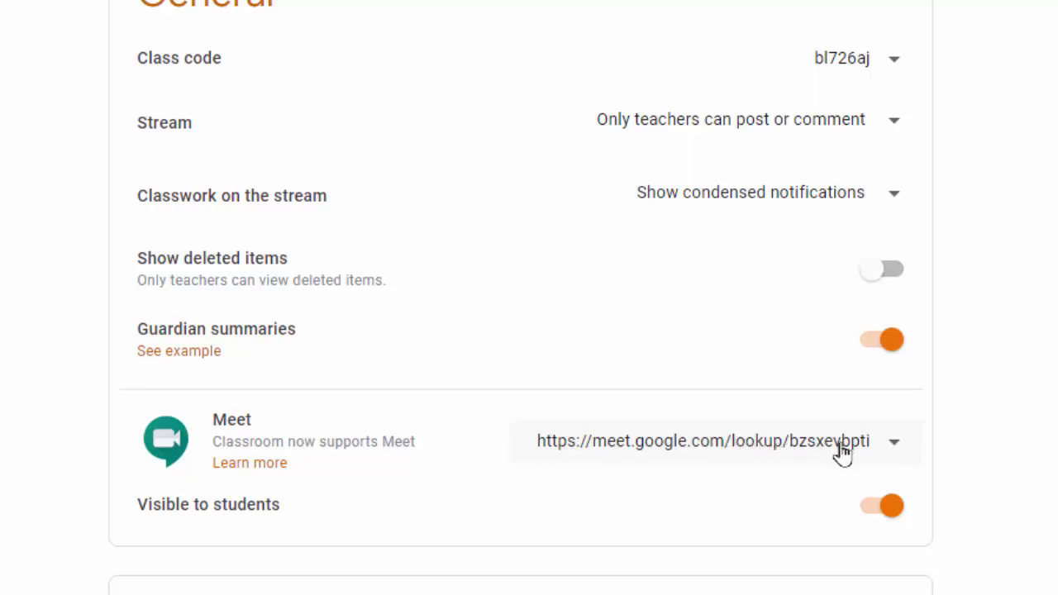
mouse_move(923, 477)
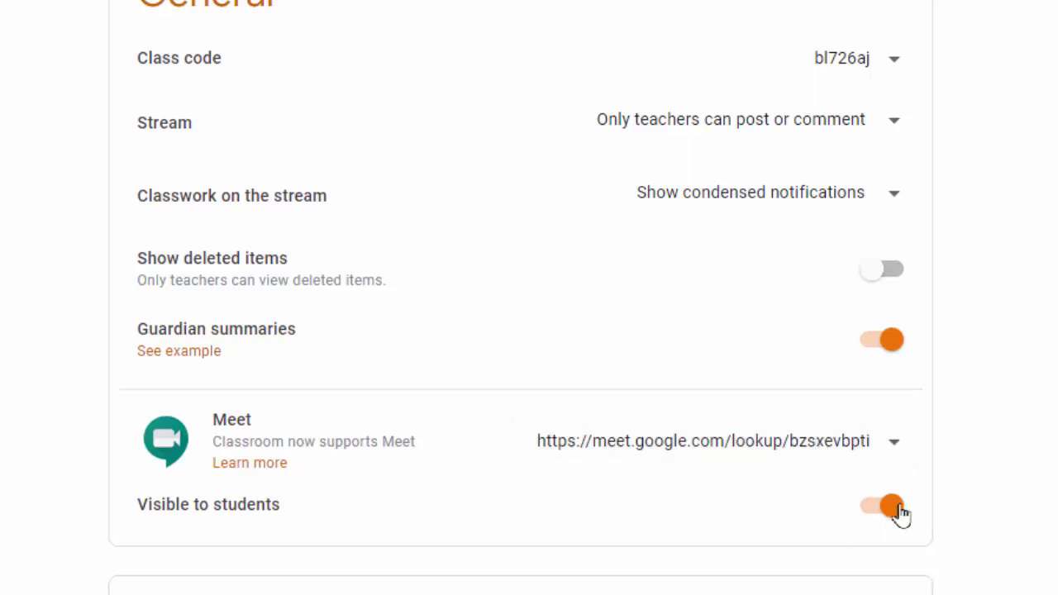
mouse_move(221, 504)
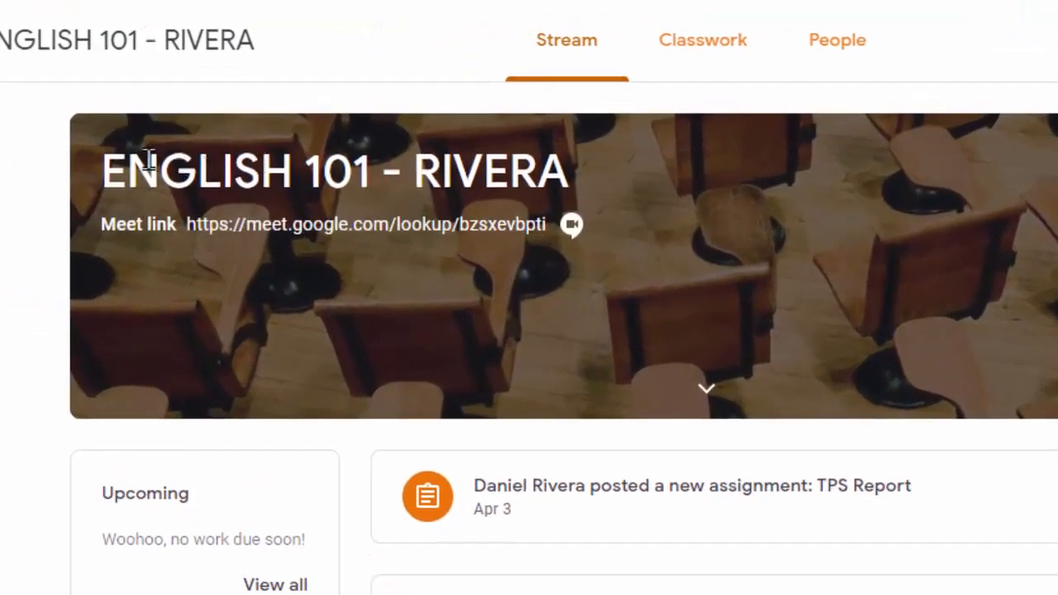
mouse_move(516, 136)
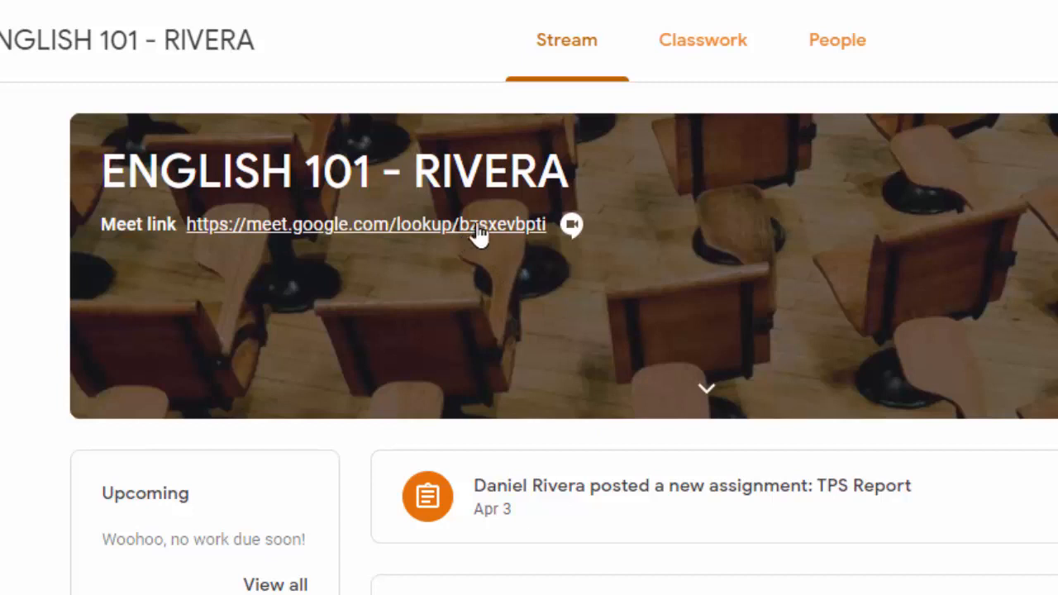
- Open the class Meet link from the Stream banner, which reports the meeting code doesn't work
click(363, 224)
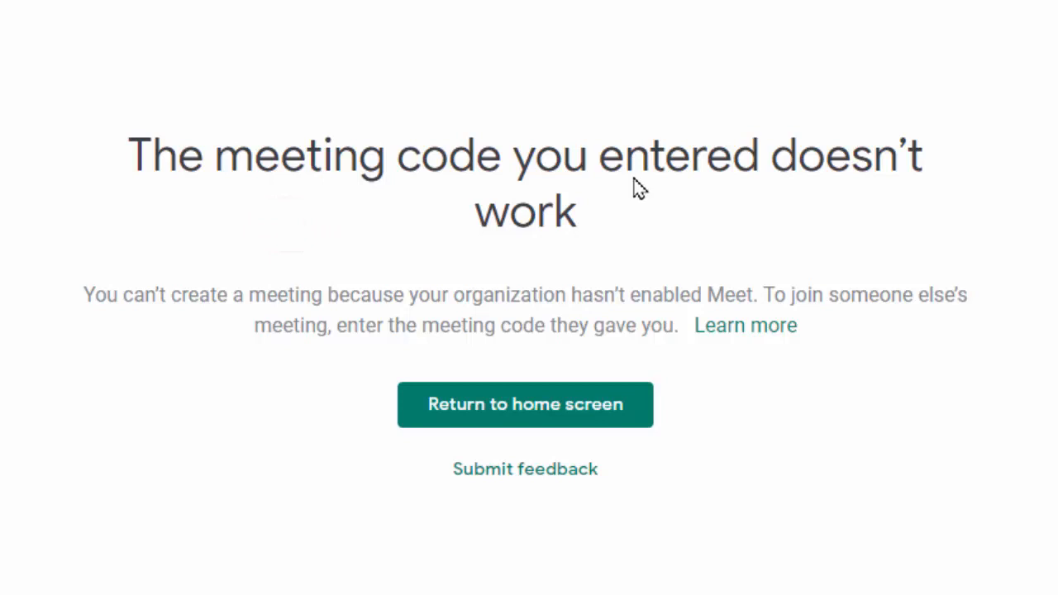
mouse_move(483, 301)
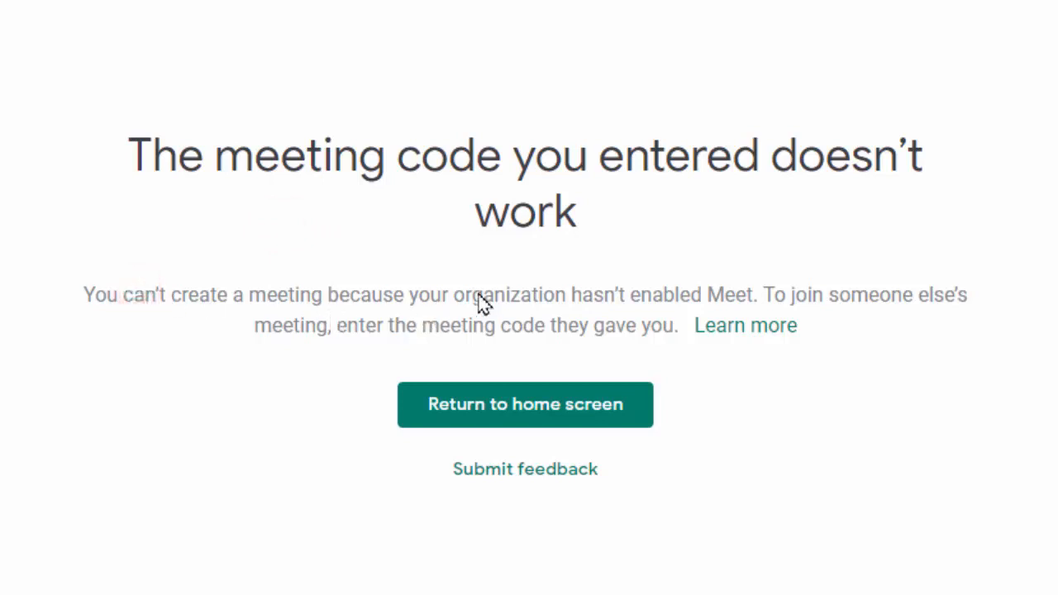
mouse_move(698, 301)
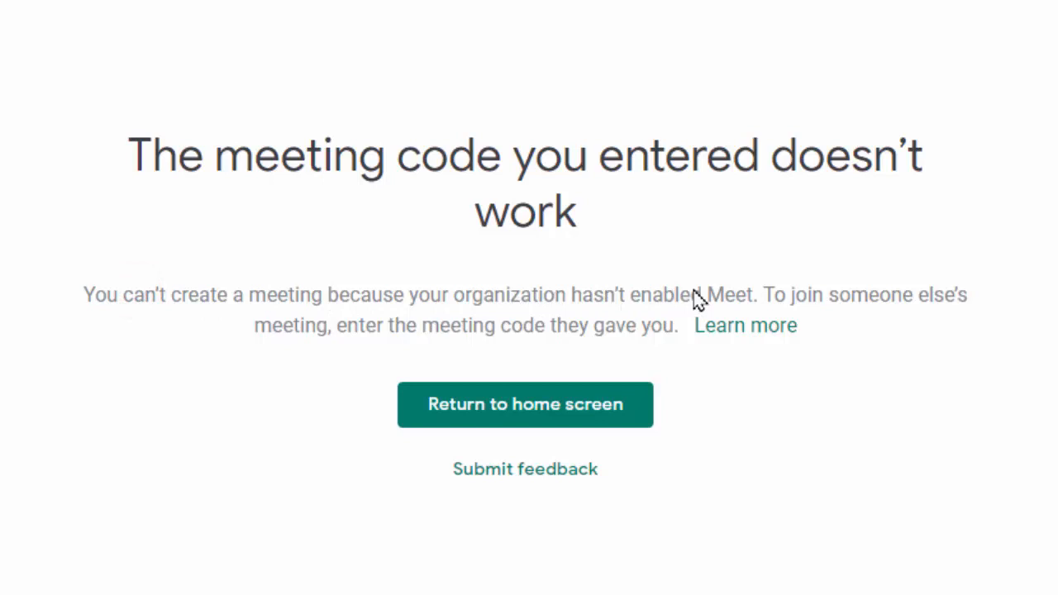
mouse_move(741, 257)
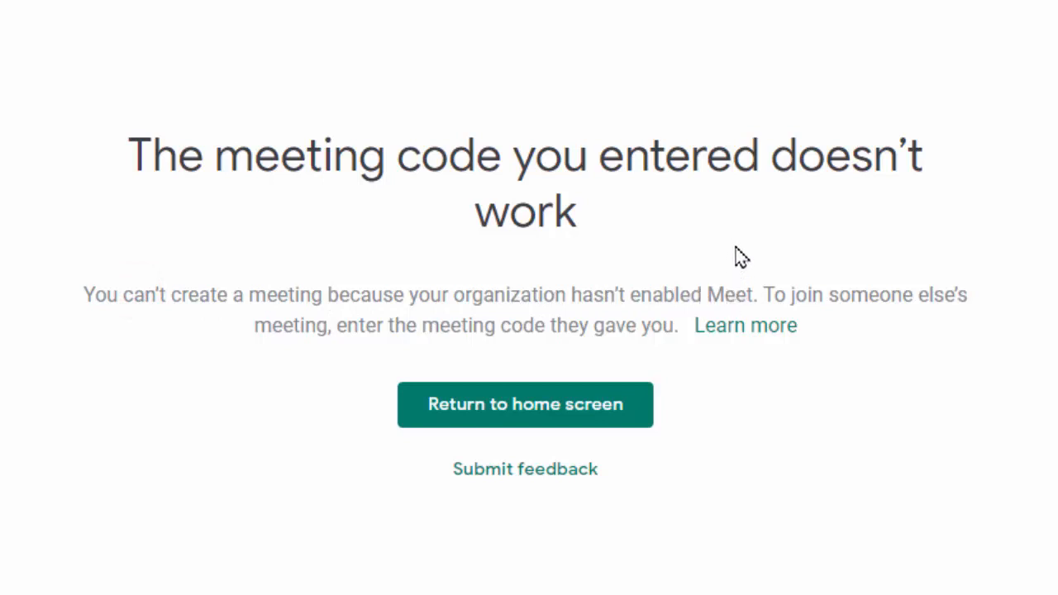
mouse_move(769, 311)
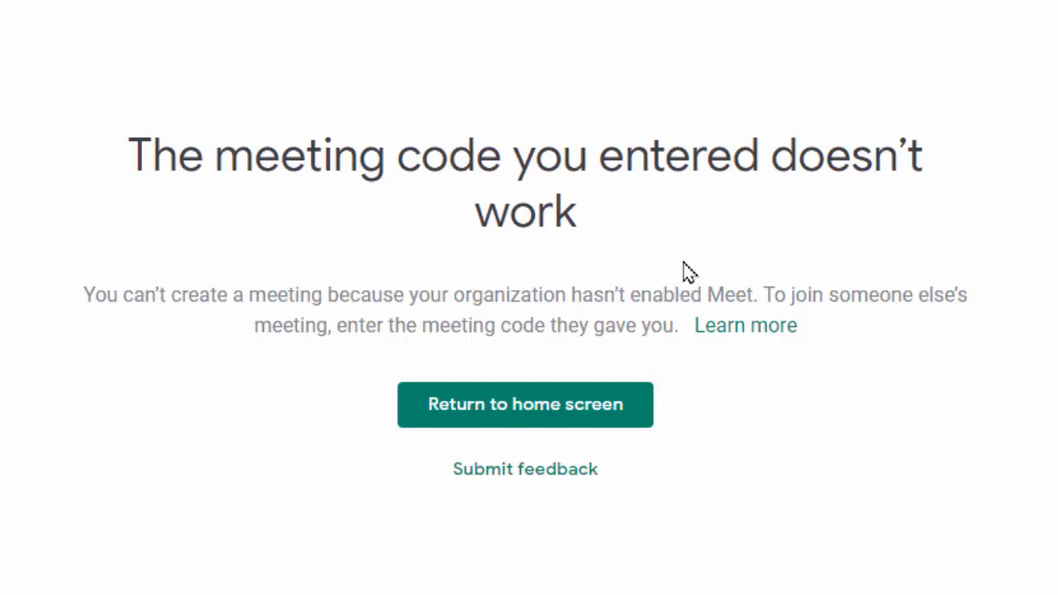
mouse_move(867, 296)
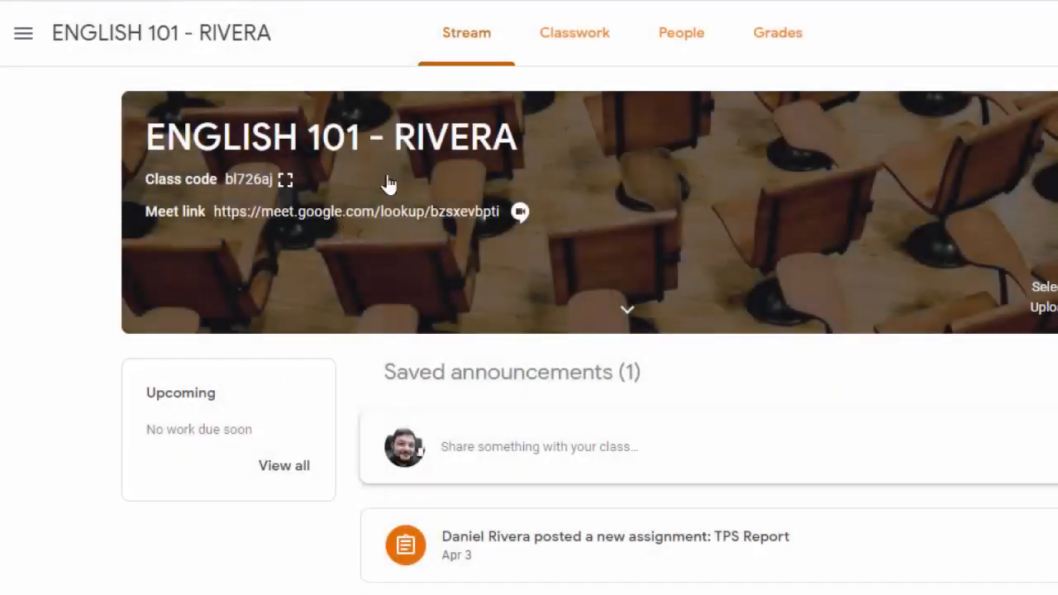
click(519, 212)
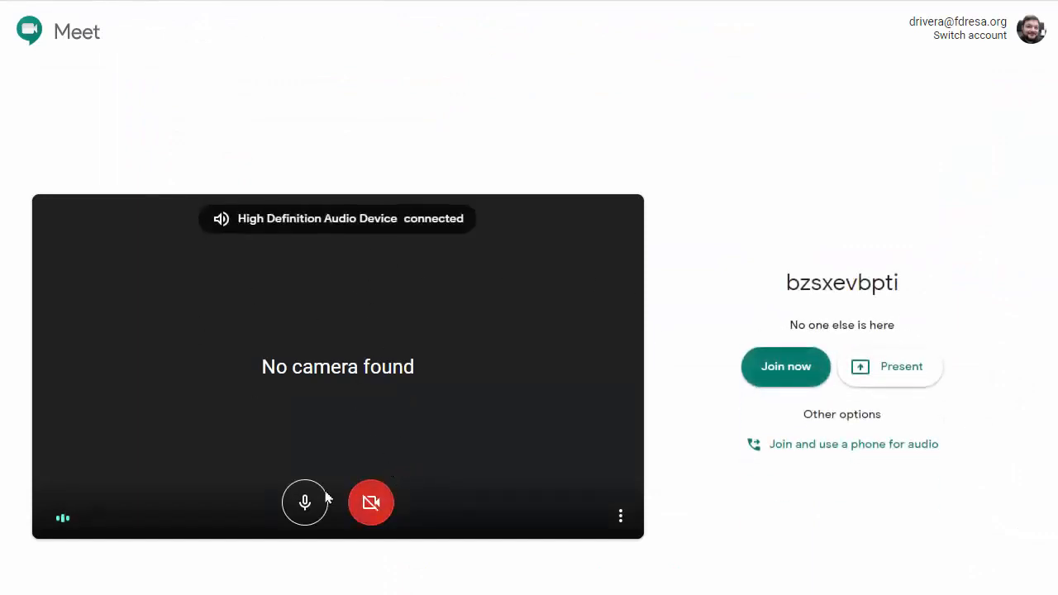
click(784, 367)
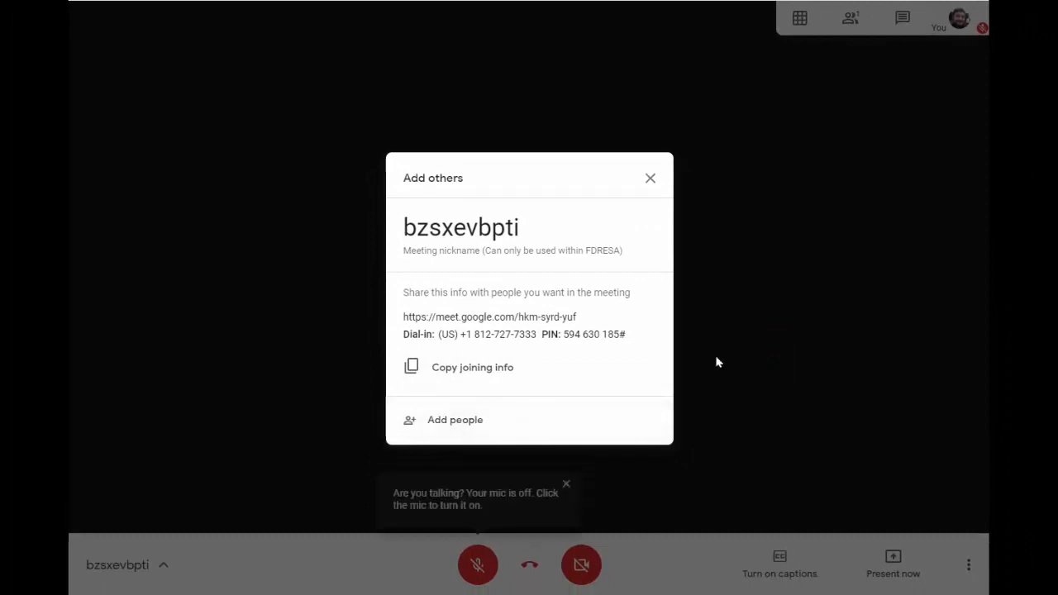
click(650, 179)
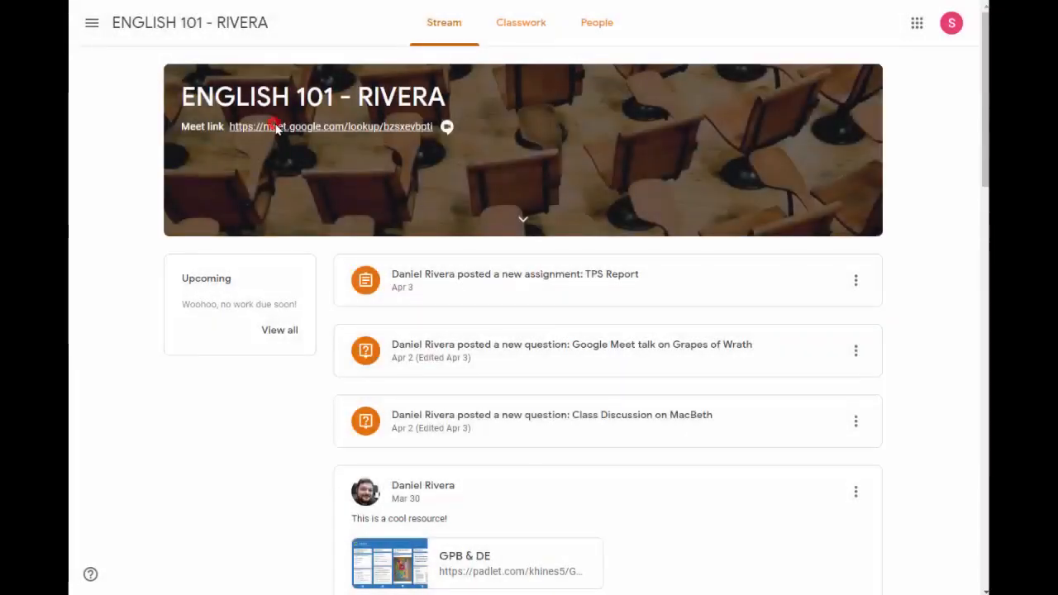
- Have the student join the class meeting from Classroom, then return to the teacher's call window
click(329, 125)
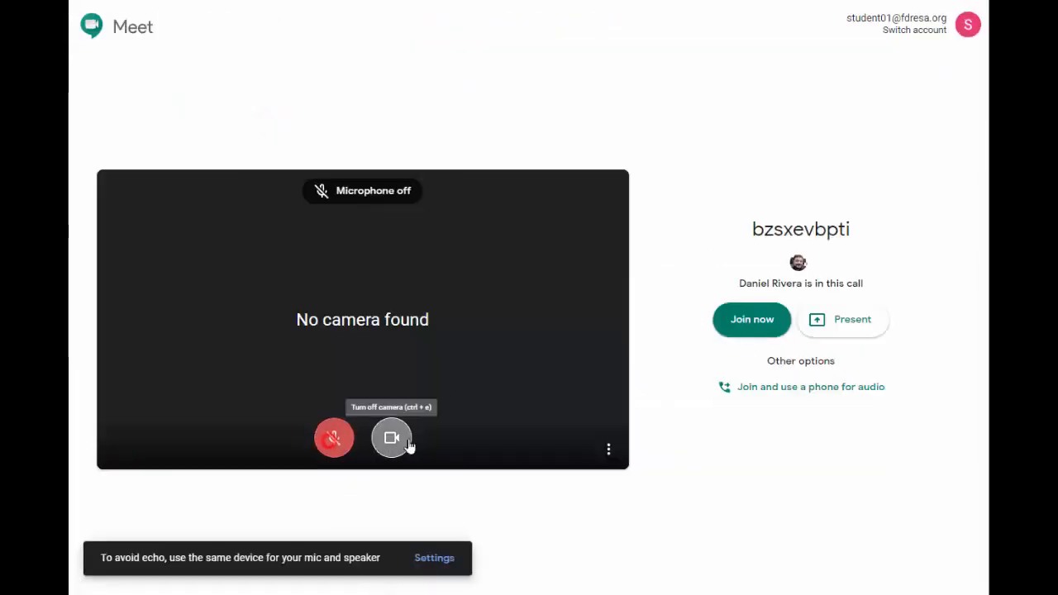
click(751, 319)
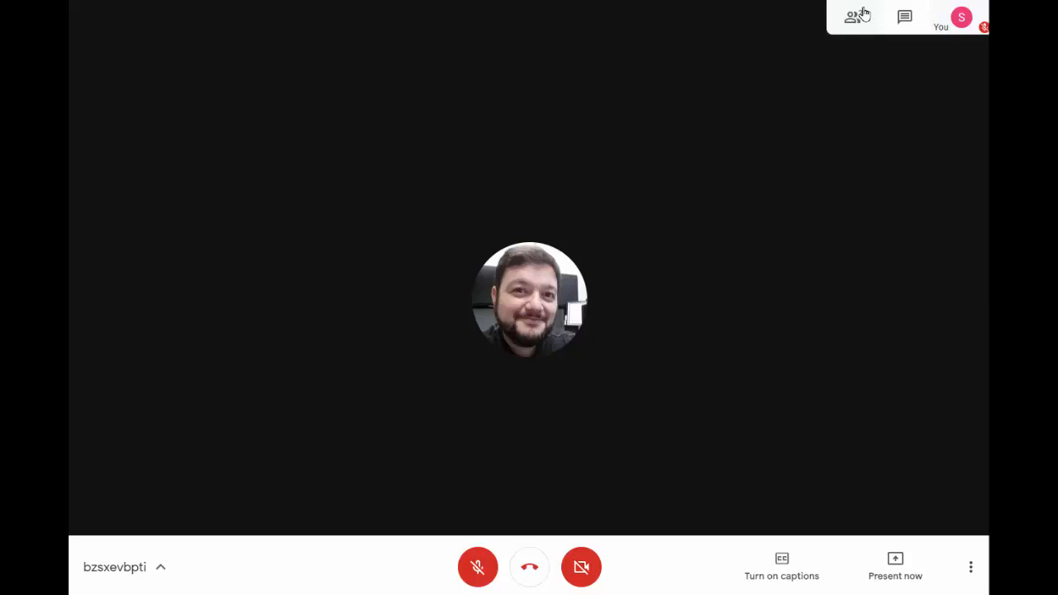
click(855, 17)
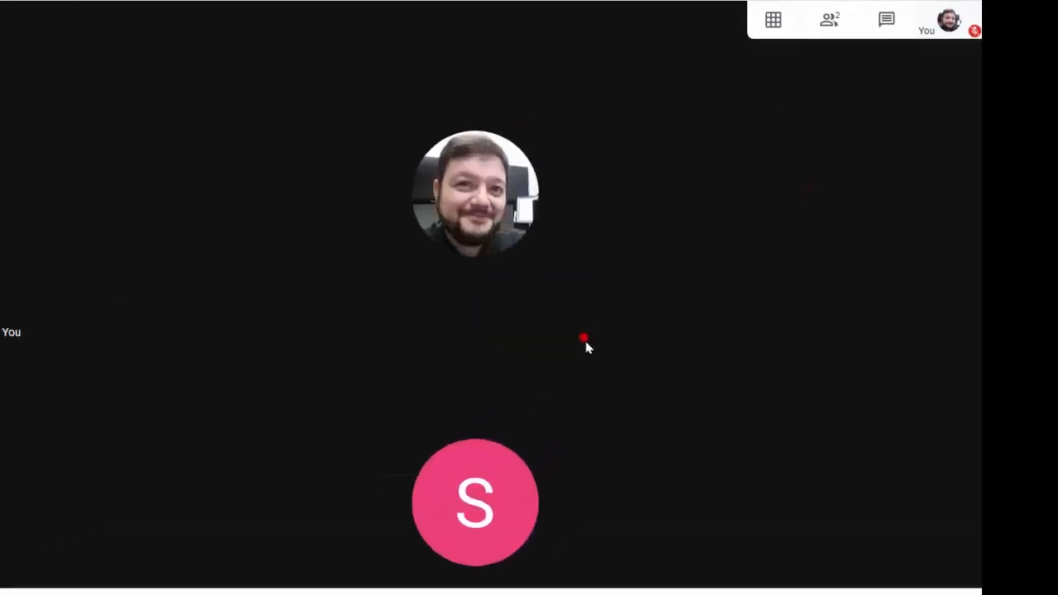
- Remove Student 01 from the call via the People panel, leaving Daniel Rivera alone
click(830, 20)
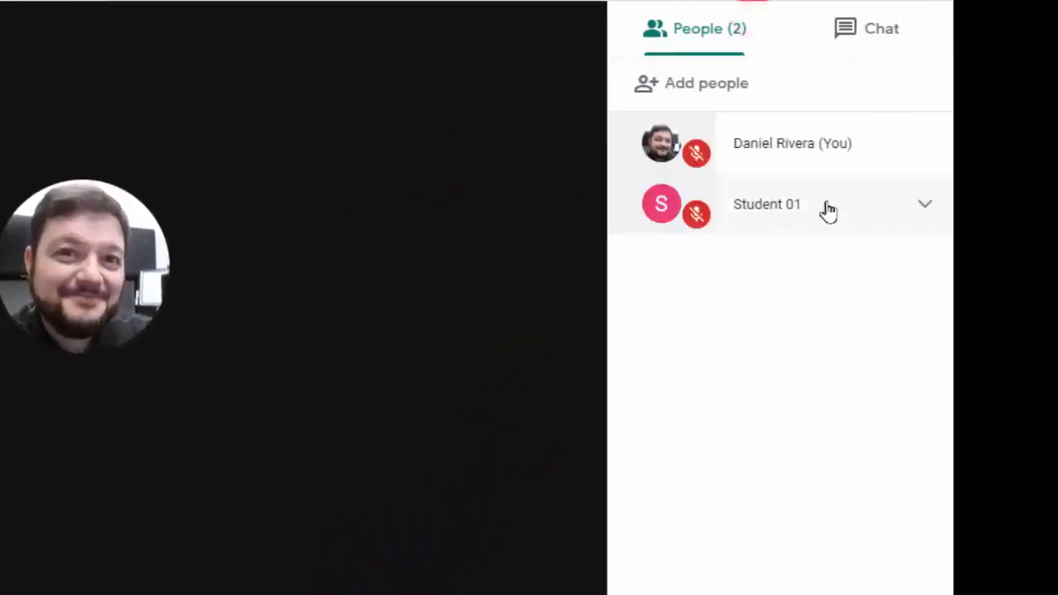
click(827, 205)
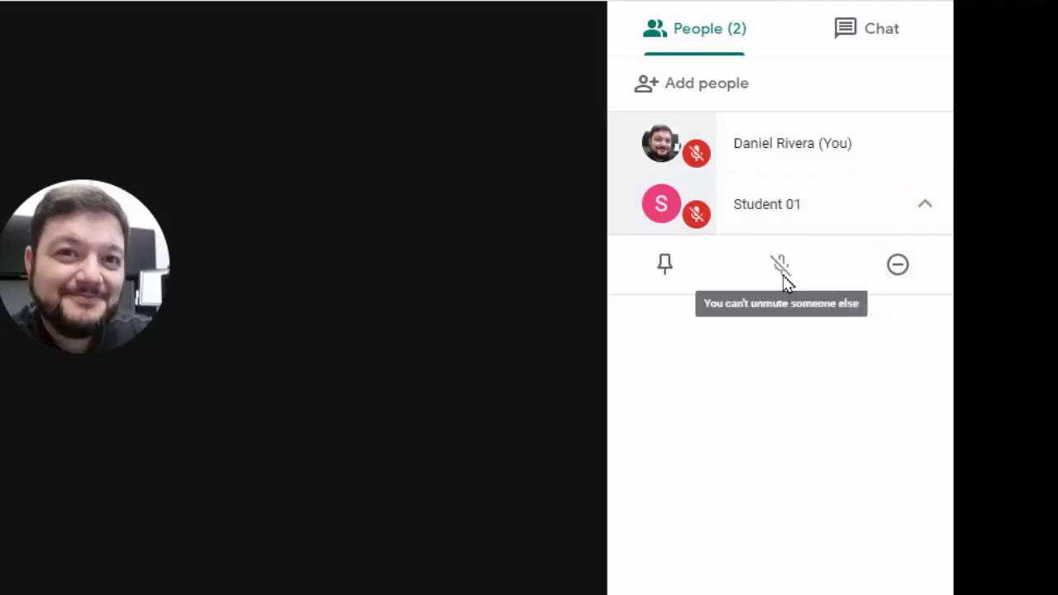
mouse_move(714, 225)
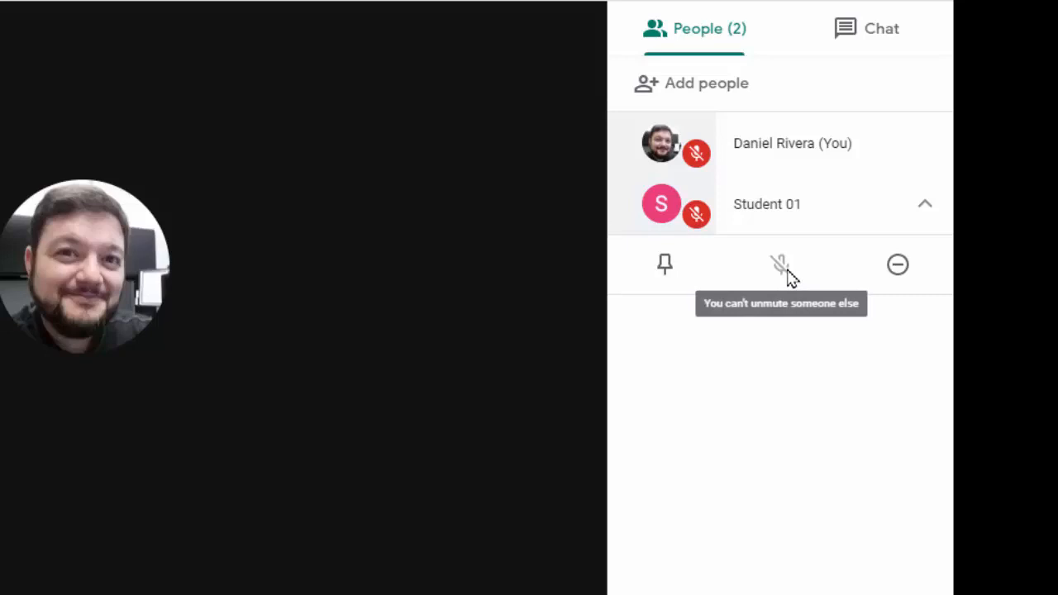
mouse_move(901, 266)
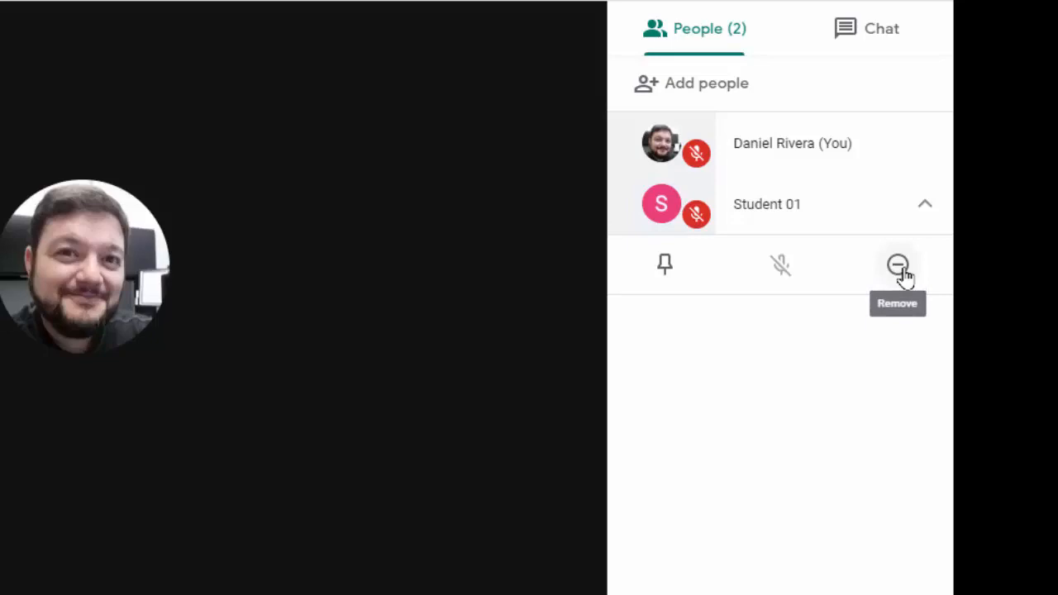
click(898, 265)
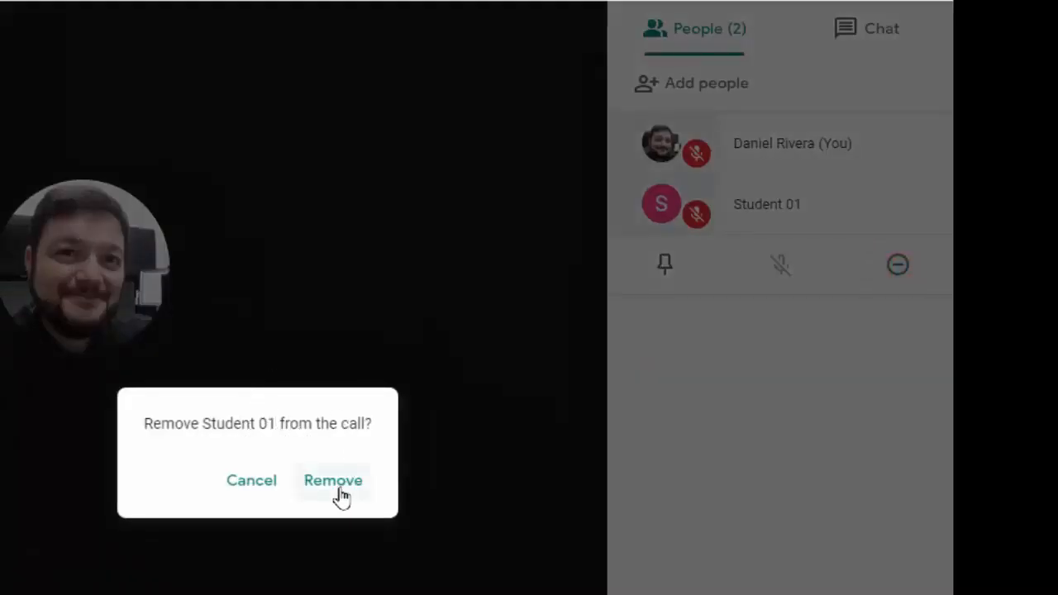
click(333, 479)
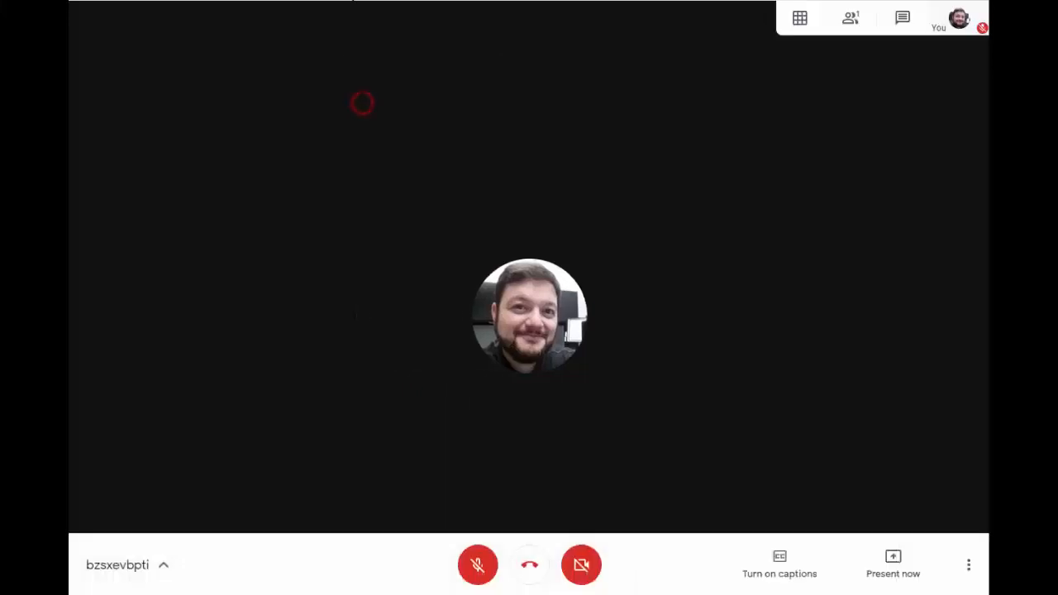
- Leave the meeting and return to the English 101 class settings
click(529, 565)
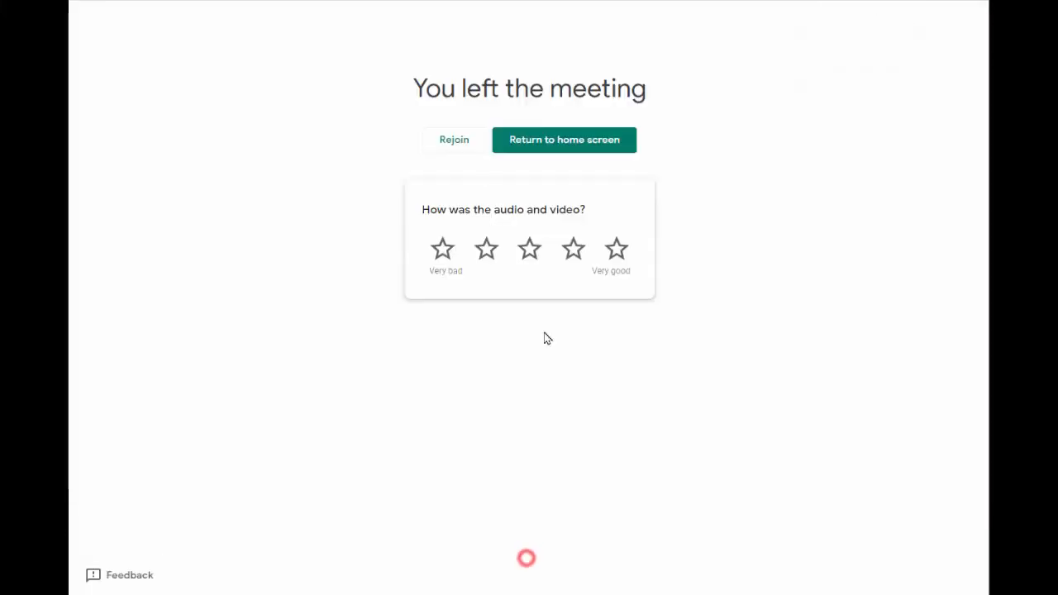
click(563, 139)
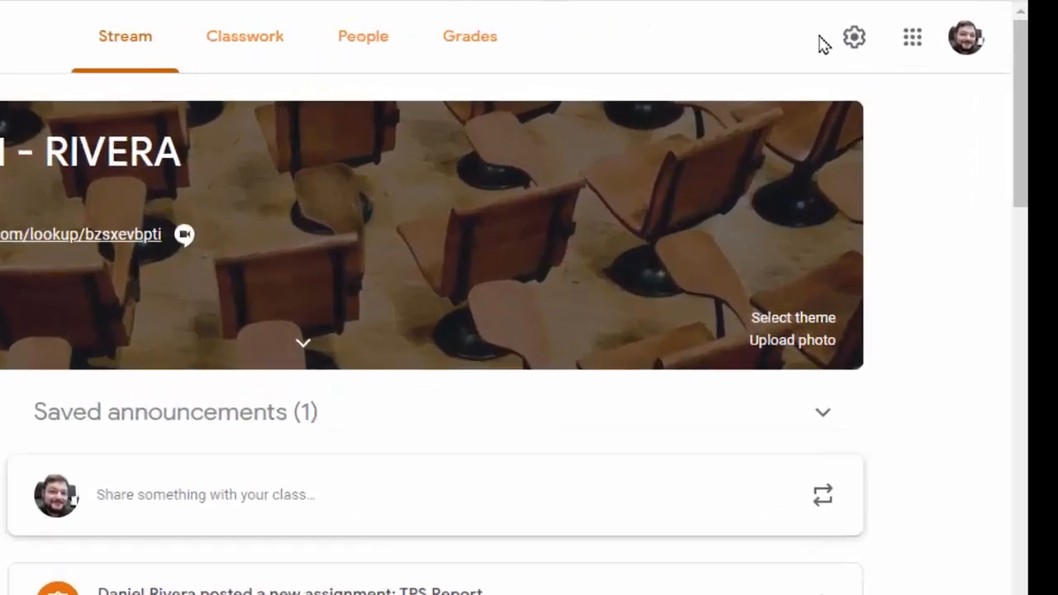
click(853, 36)
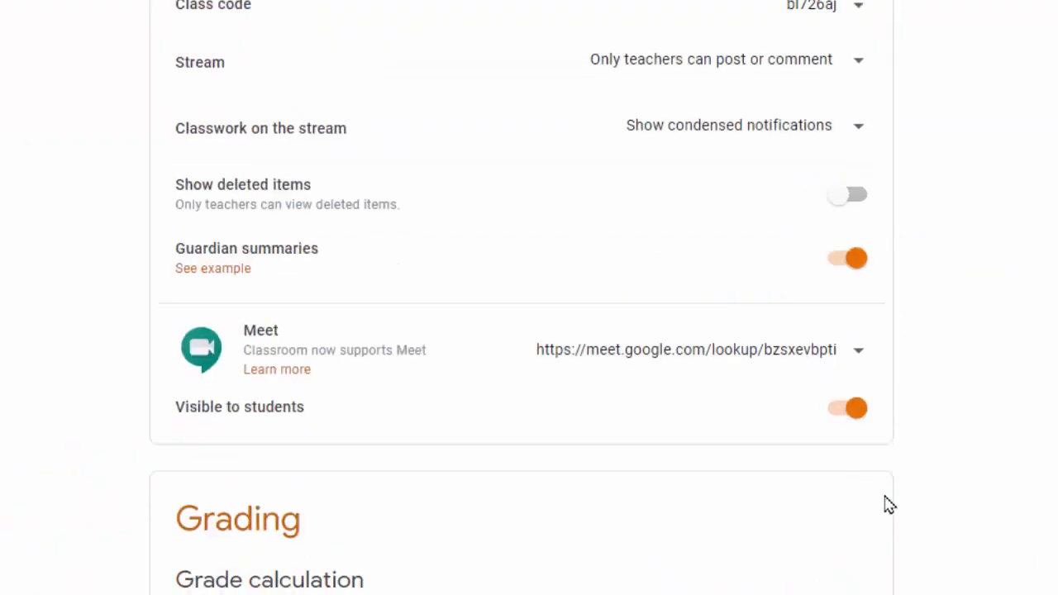
click(858, 349)
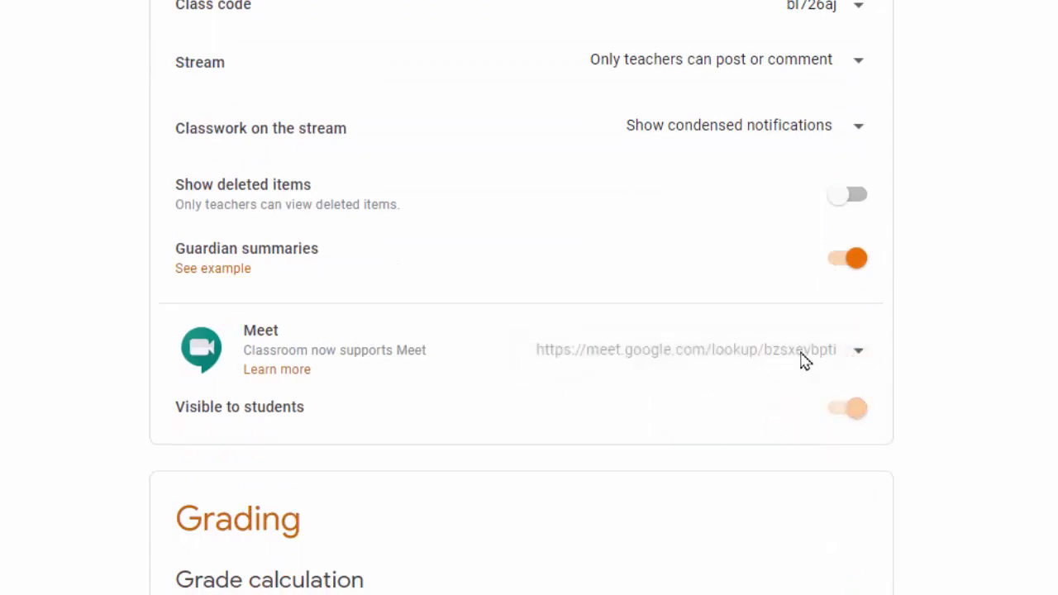
click(847, 407)
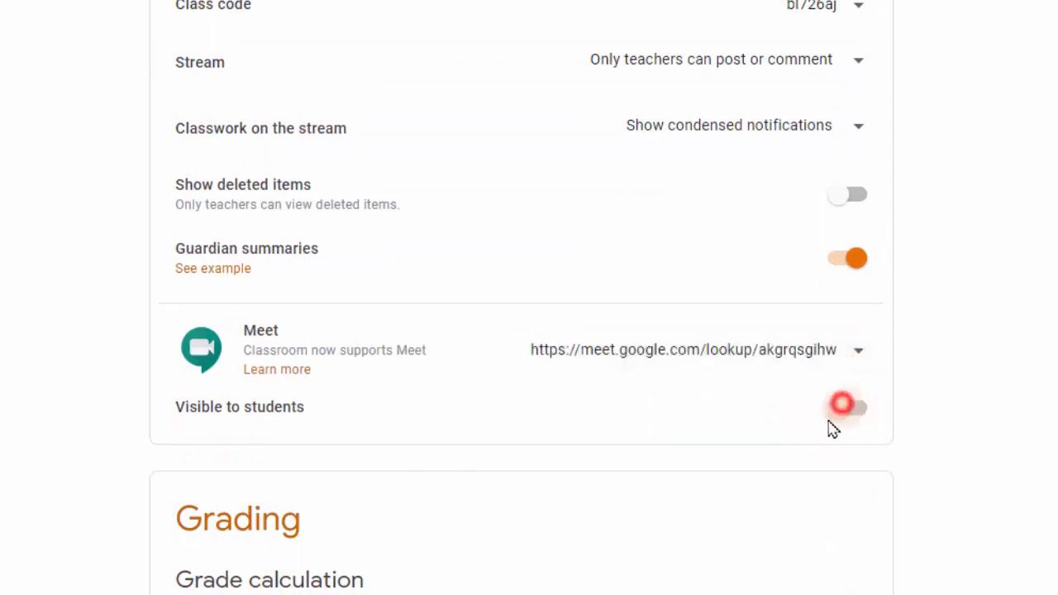
click(846, 407)
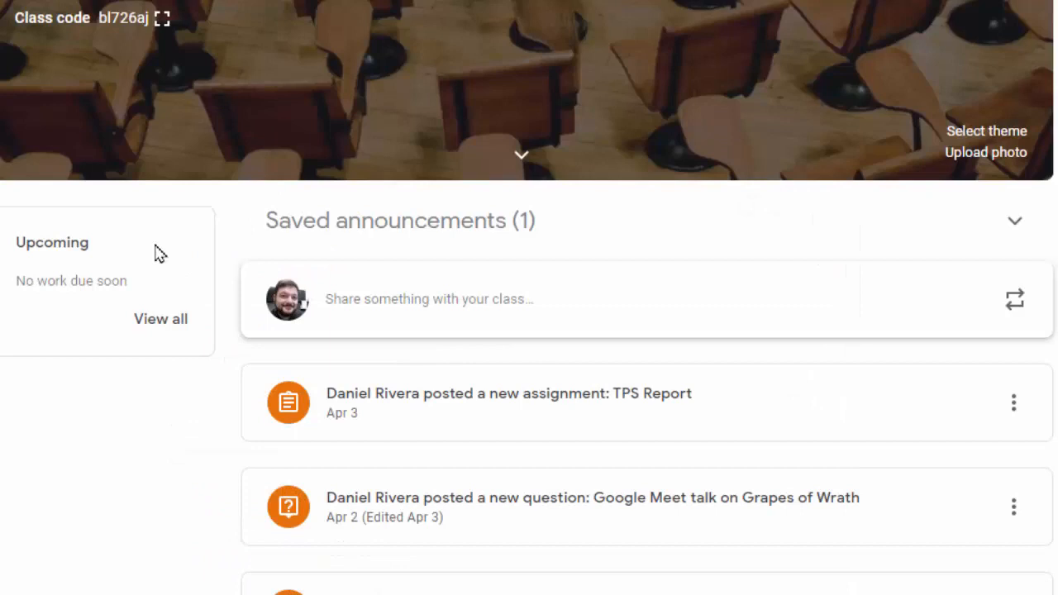
mouse_move(243, 261)
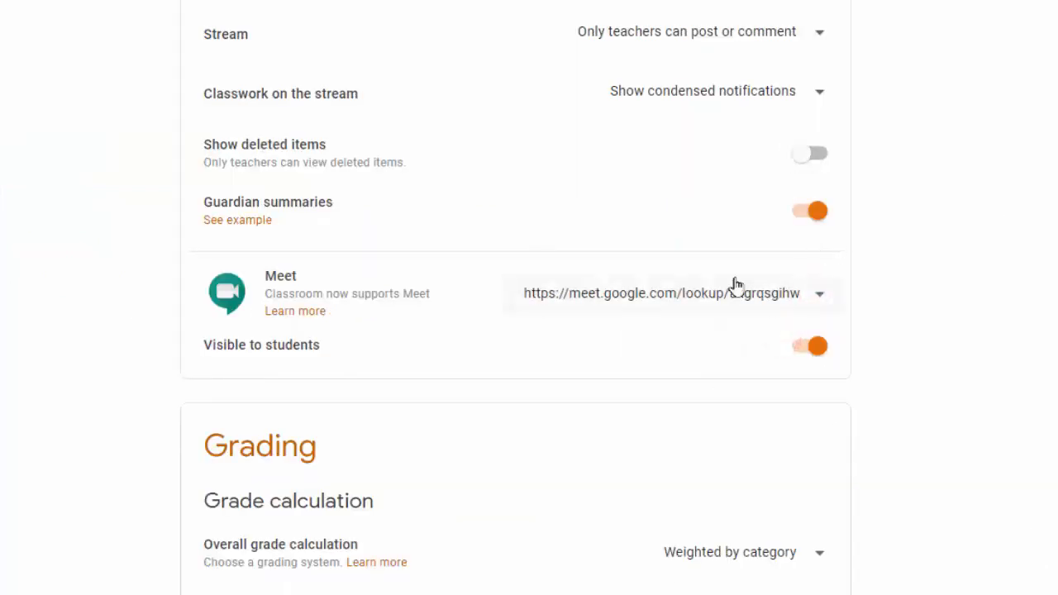
scroll(up, 3)
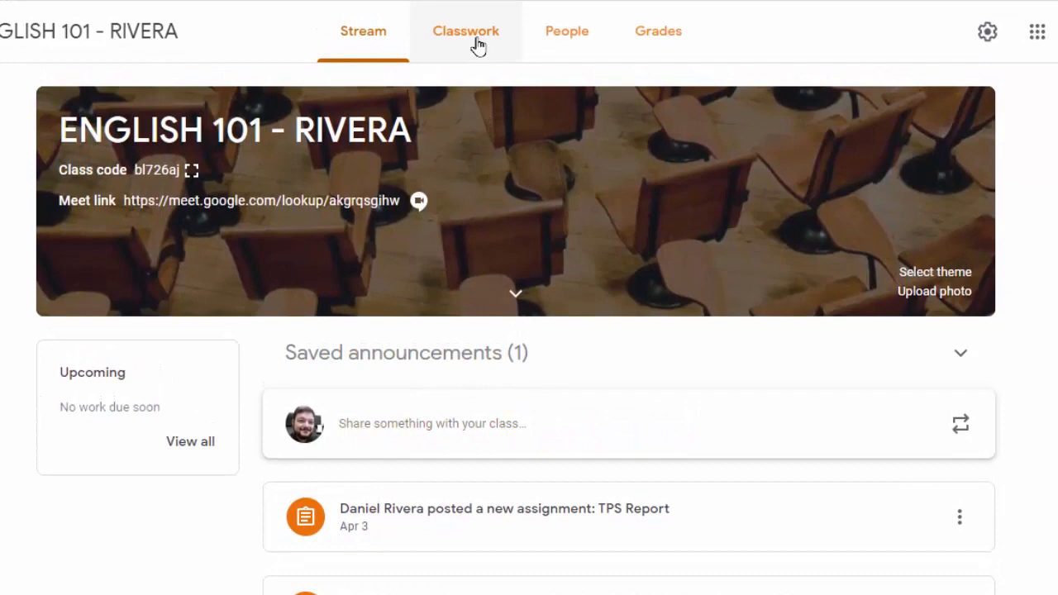
- Start a Classwork question titled 'Talk about Chapter 1' with placeholder instructions text
click(467, 29)
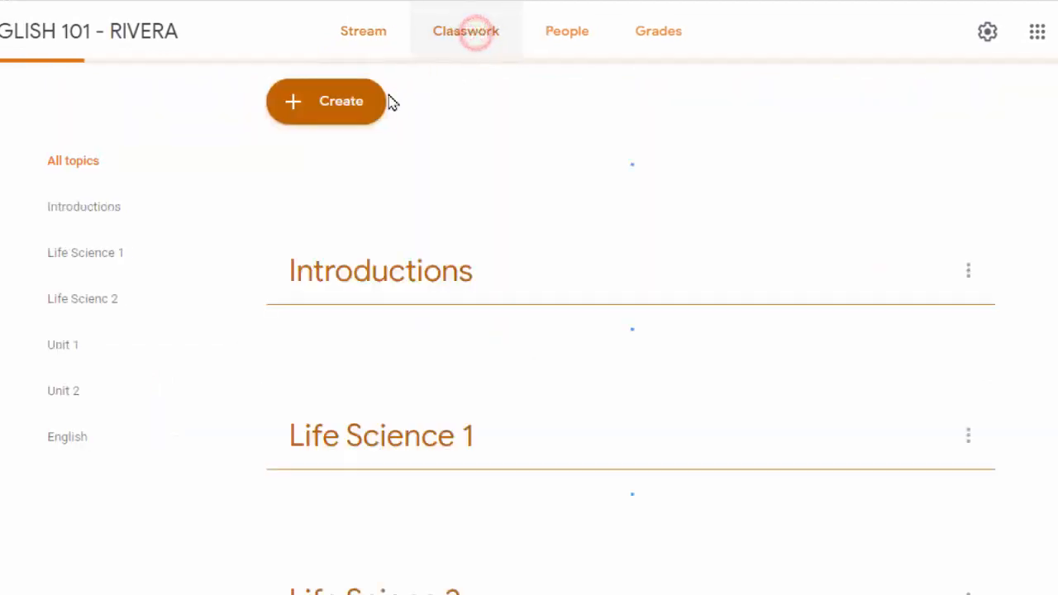
click(324, 101)
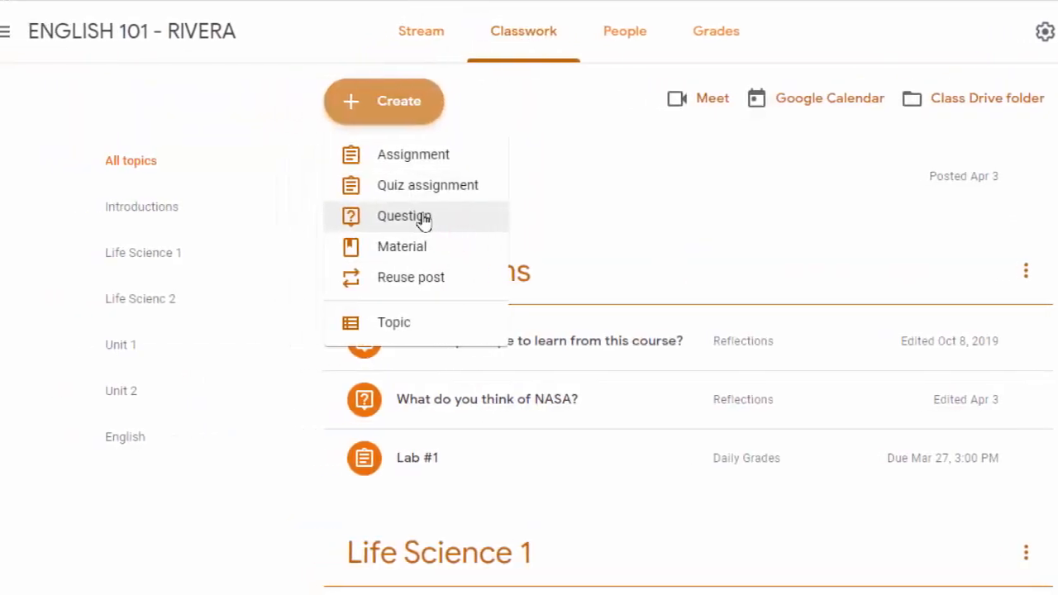
click(403, 215)
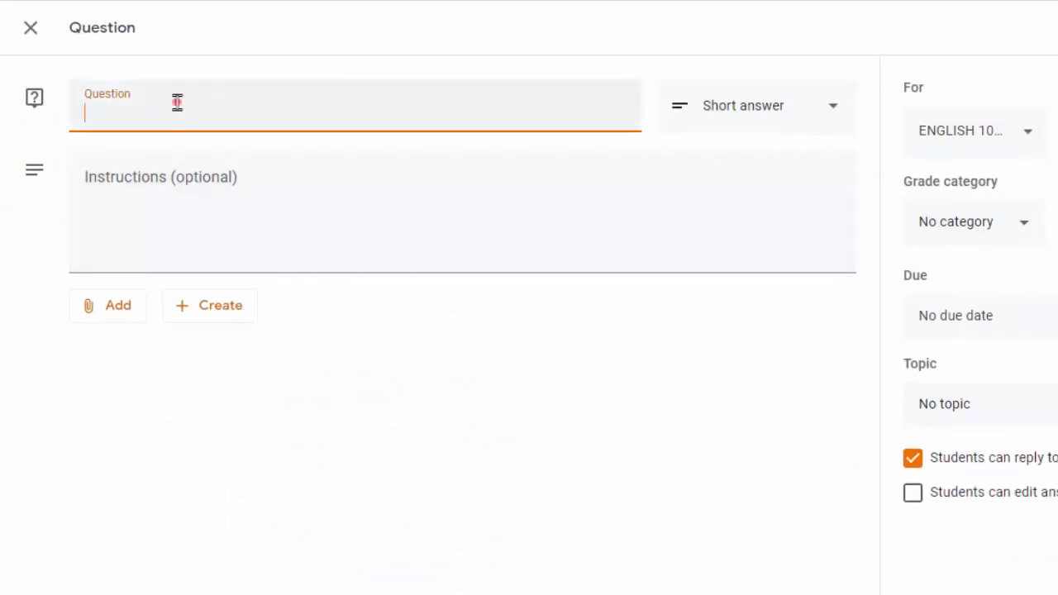
text(T)
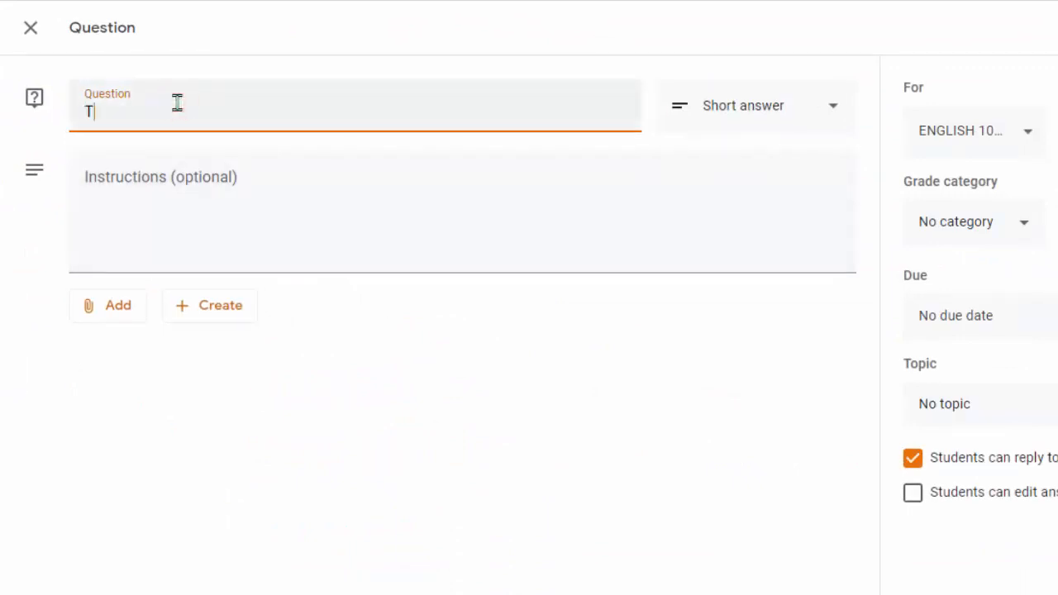
text(alk about)
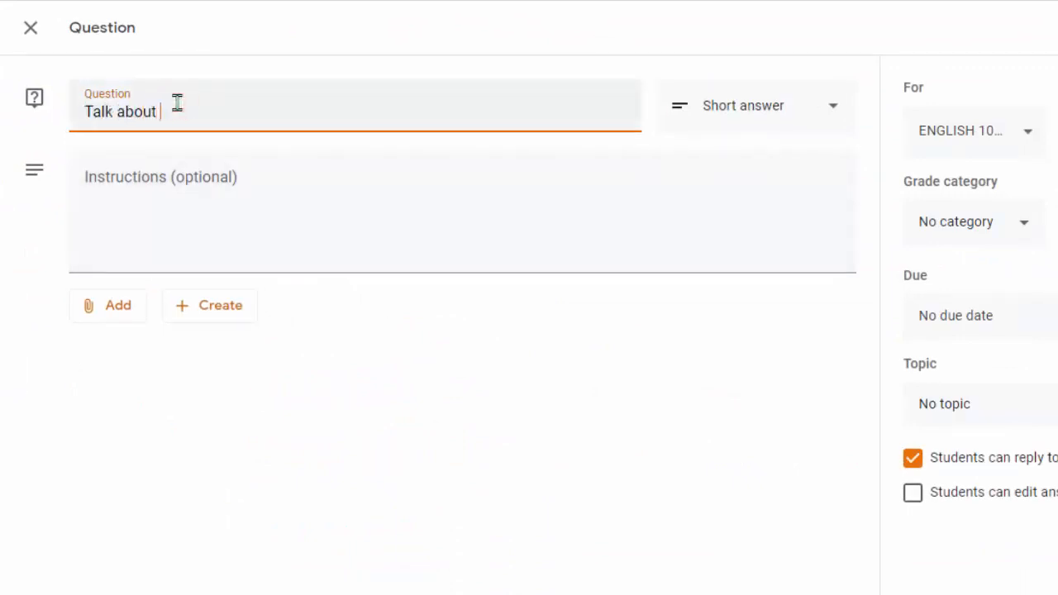
text(Chapter)
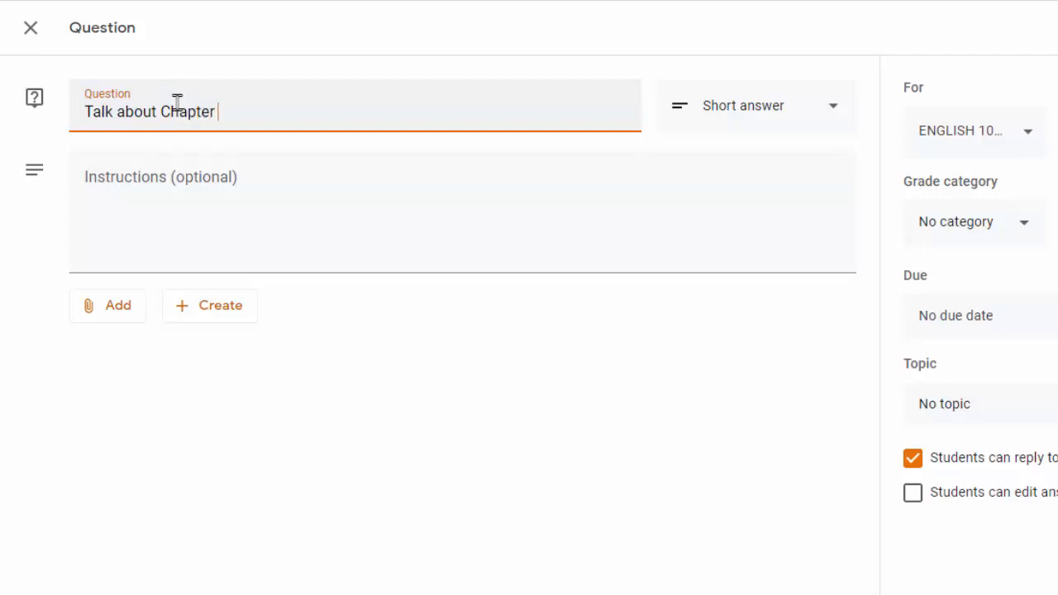
text(1)
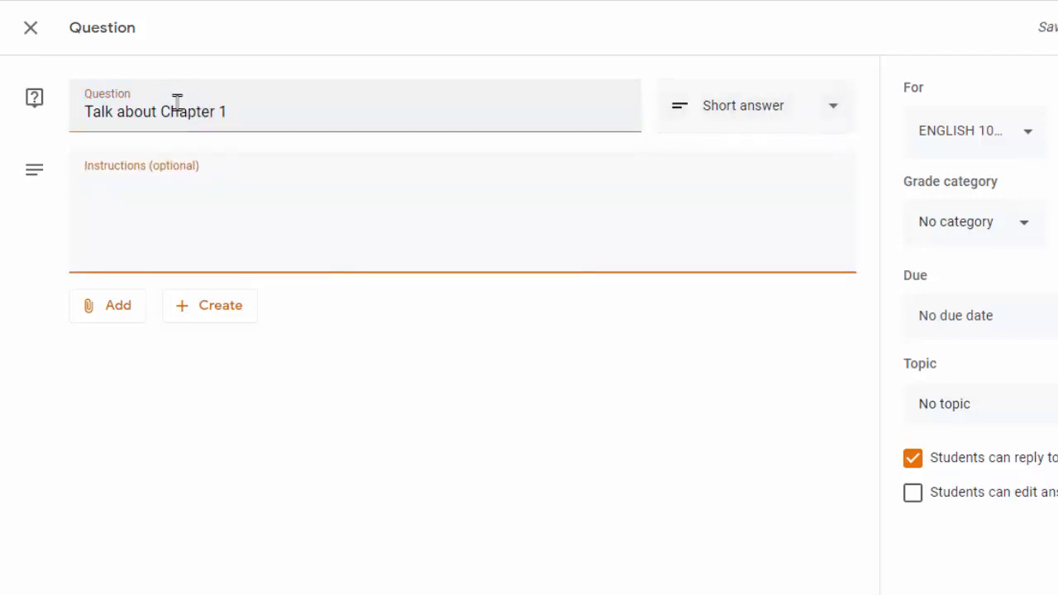
text(sfjsd jsfj sfdjsfdsfd)
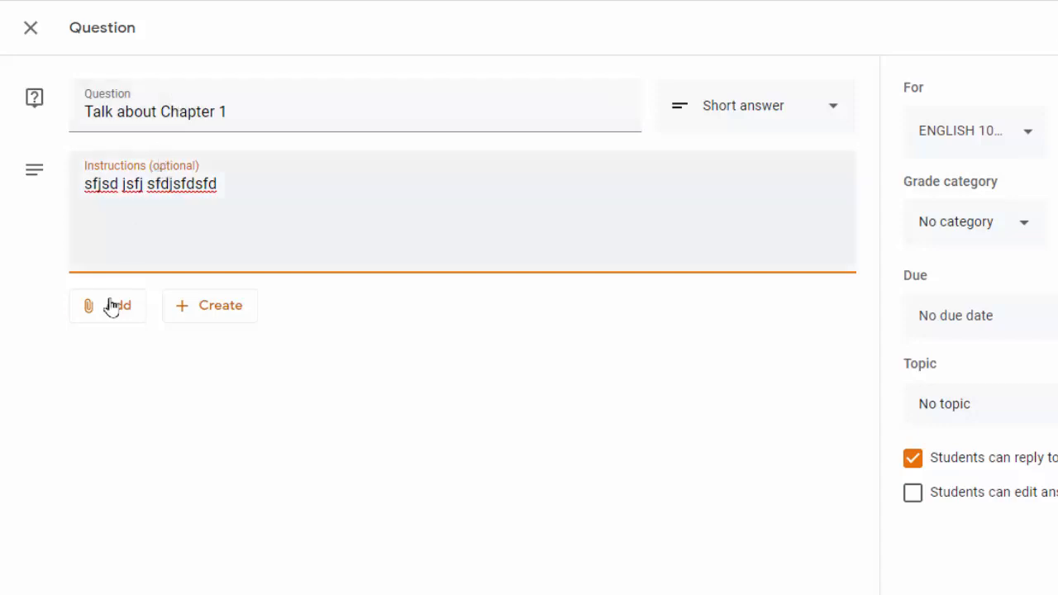
- Attach the Meet lookup URL as a link and post the question to the class
click(107, 304)
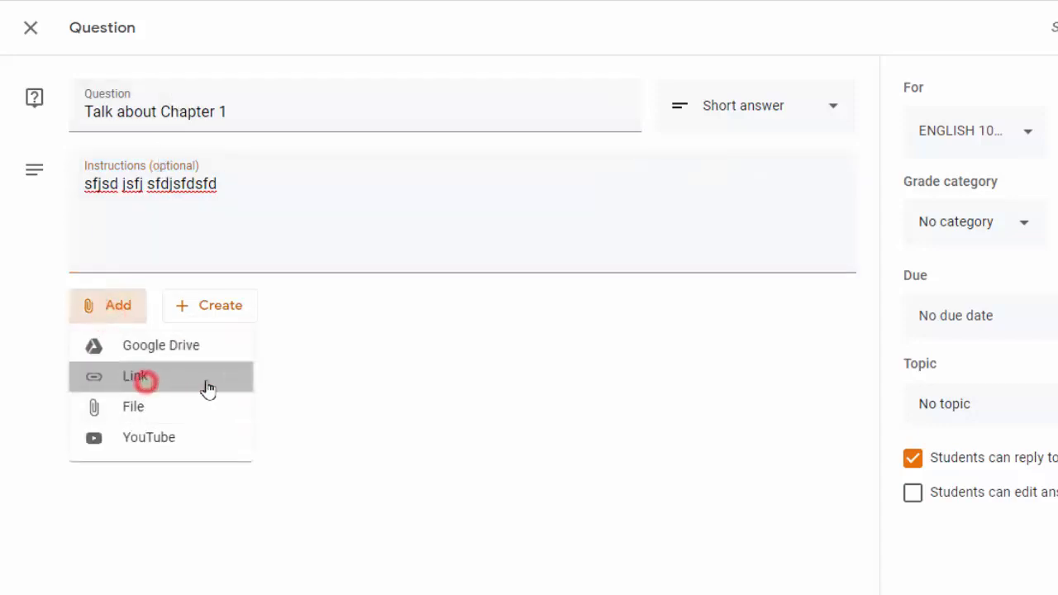
click(136, 377)
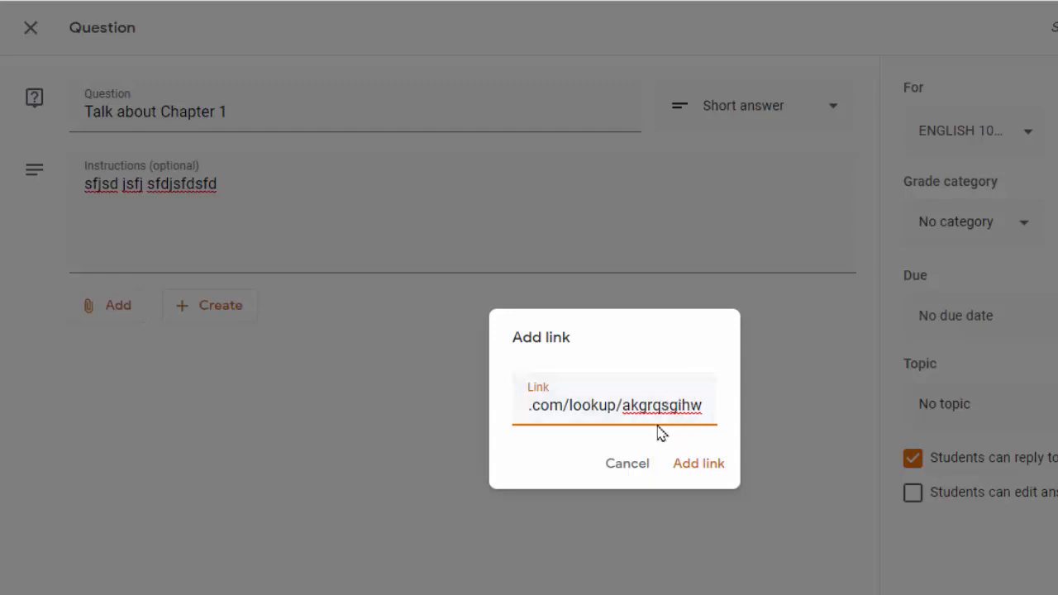
click(698, 463)
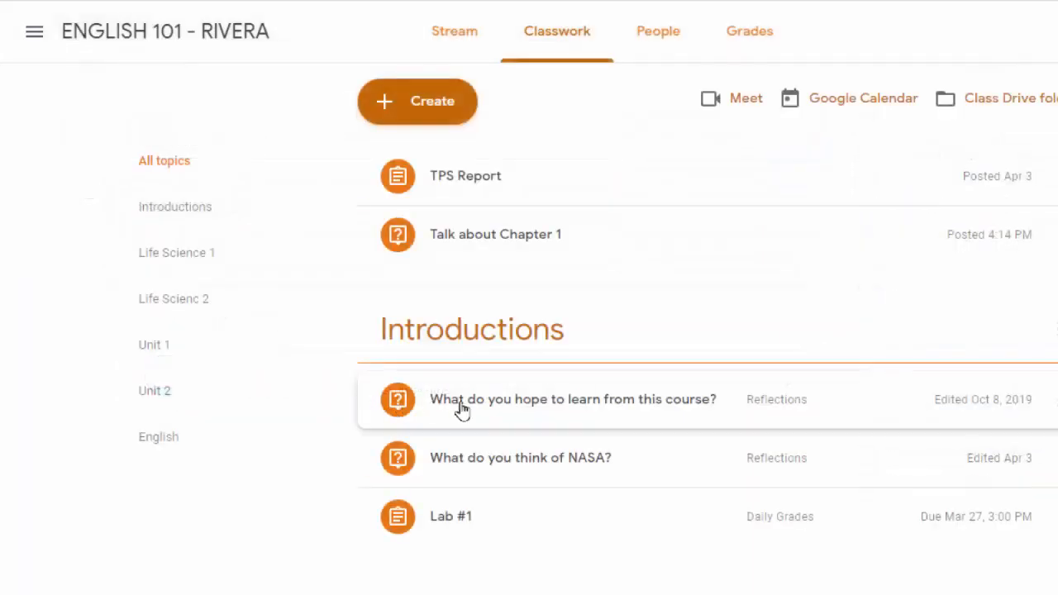
click(453, 30)
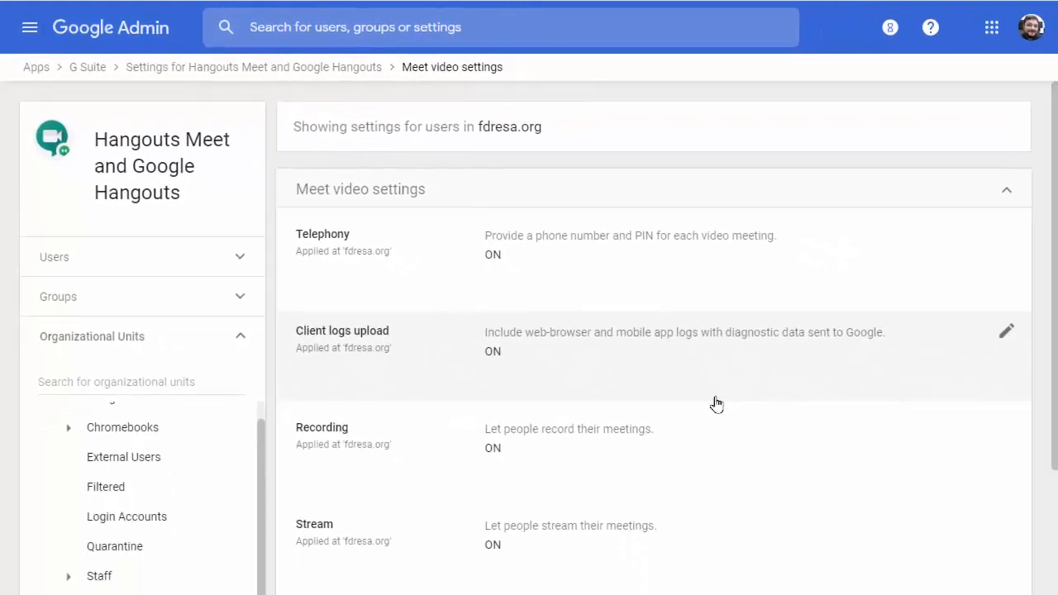
mouse_move(589, 525)
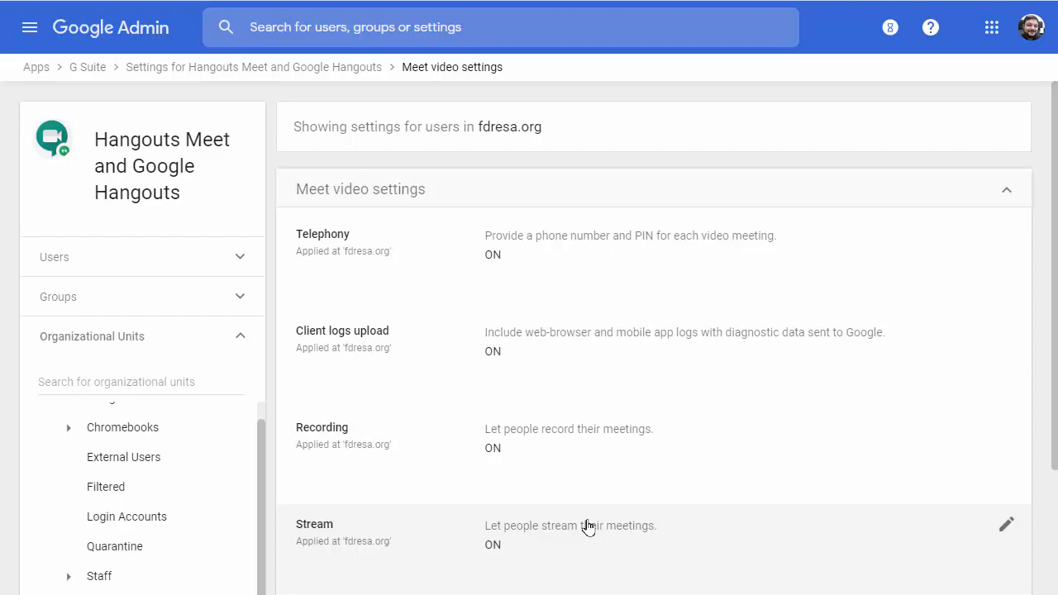
mouse_move(582, 516)
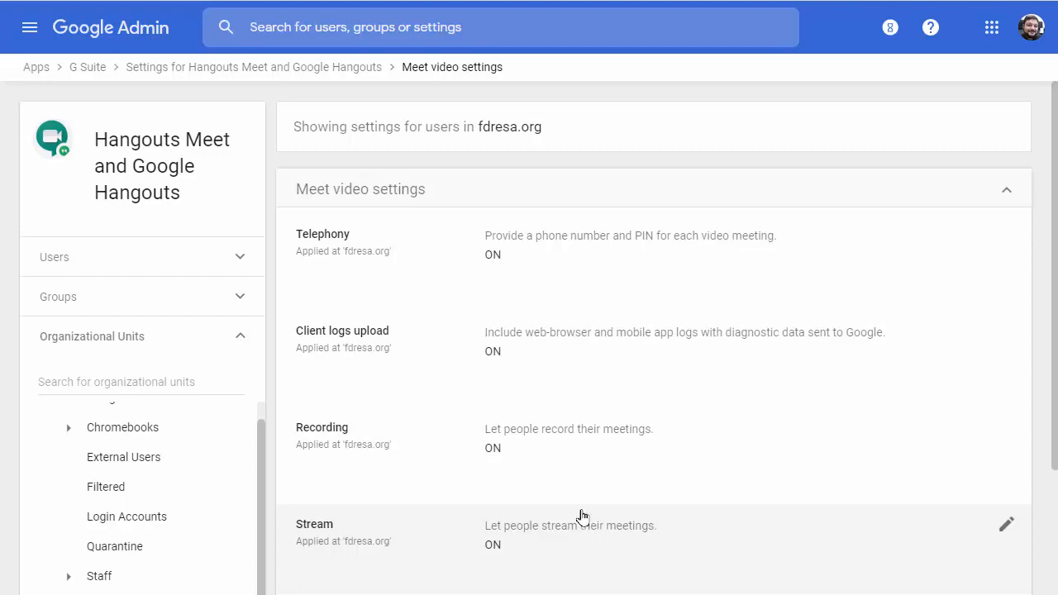
mouse_move(164, 351)
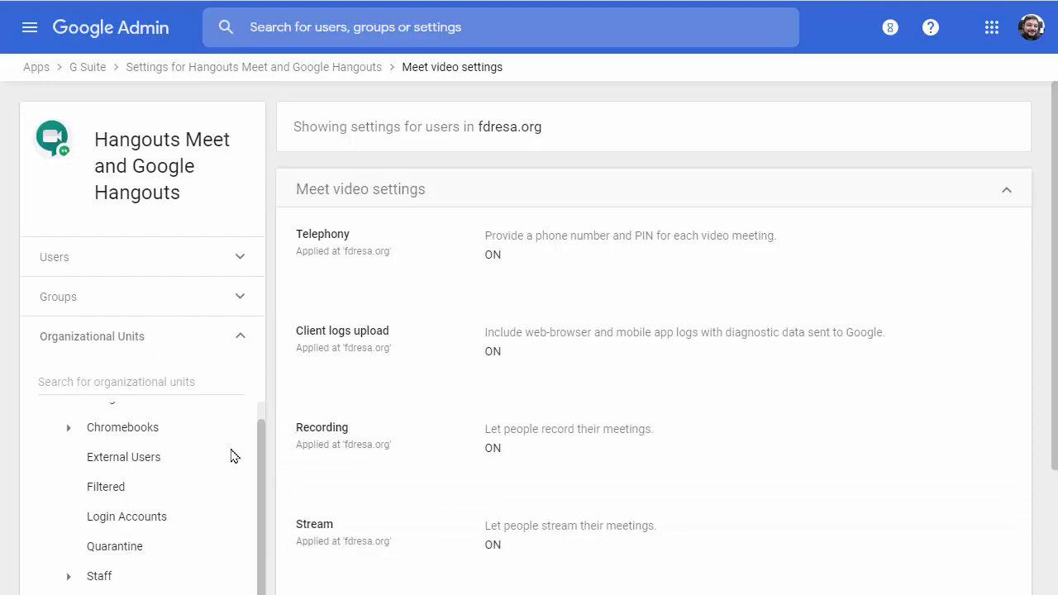
mouse_move(482, 447)
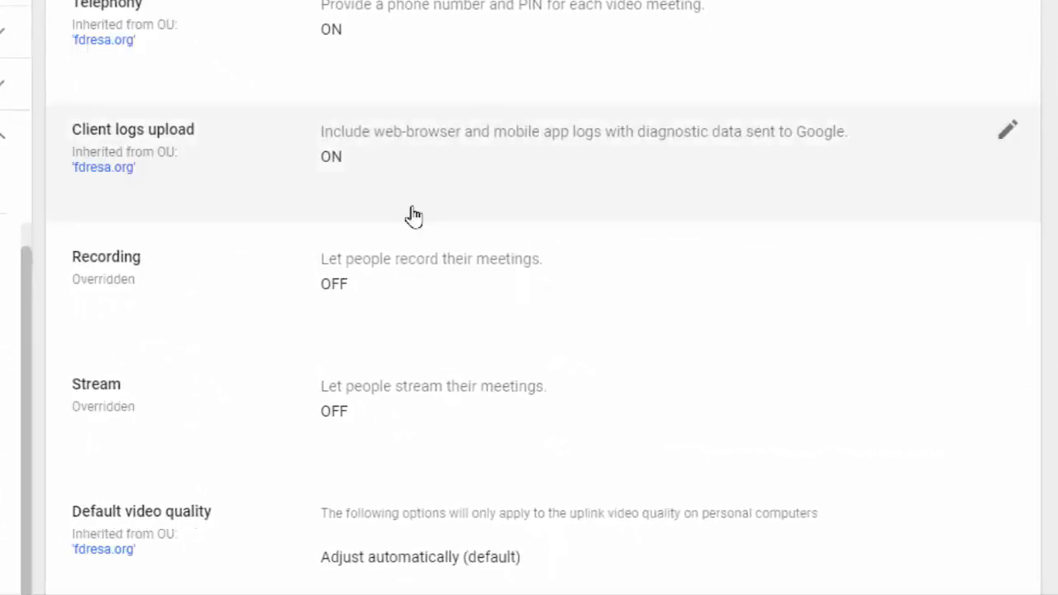
- In Meet video settings, select the Students organizational unit to override recording, streaming and video calling off
scroll(down, 3)
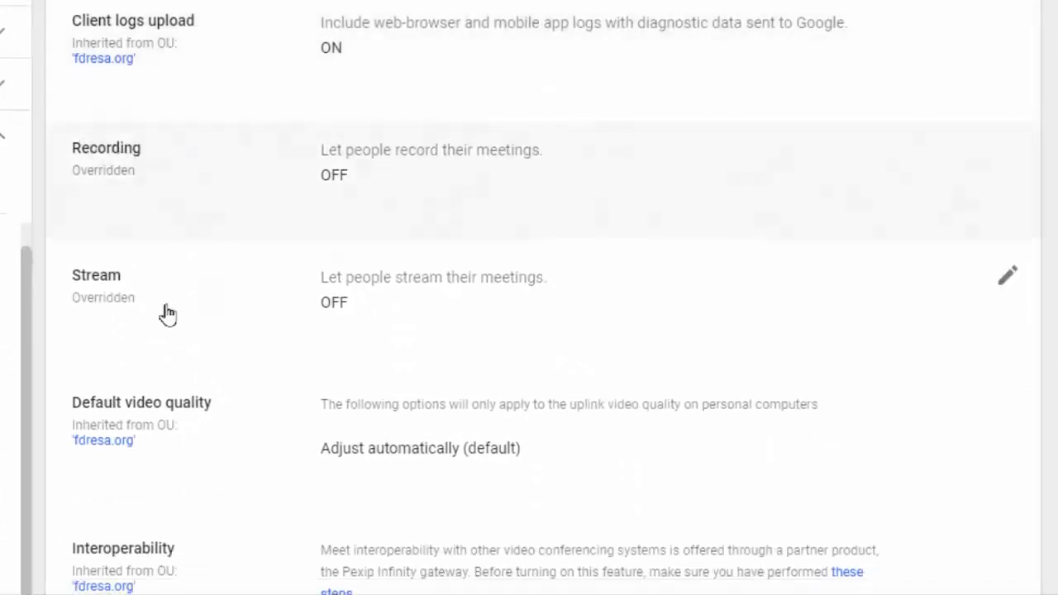
scroll(down, 3)
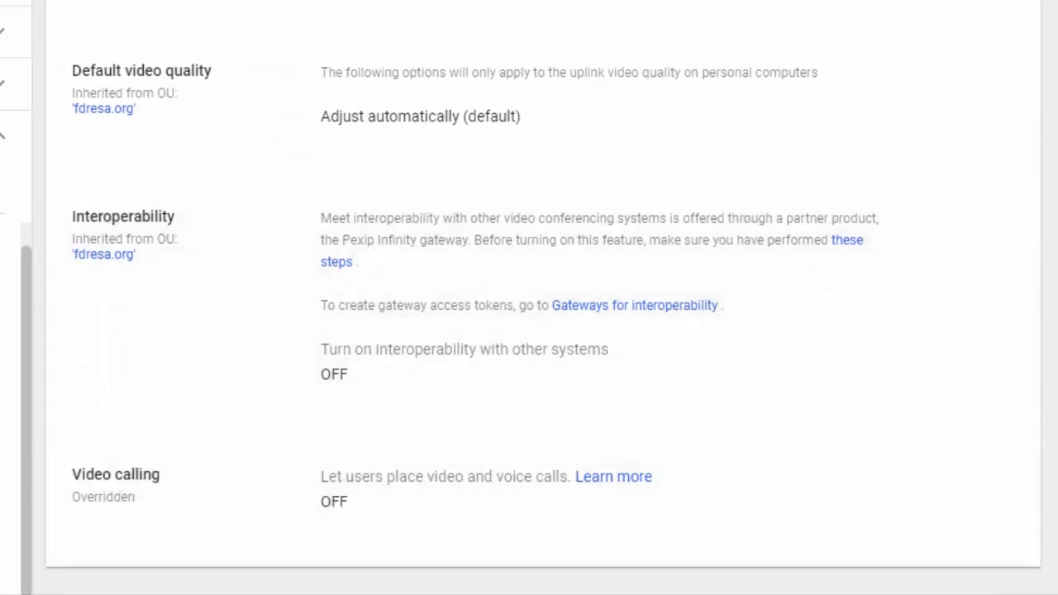
mouse_move(400, 499)
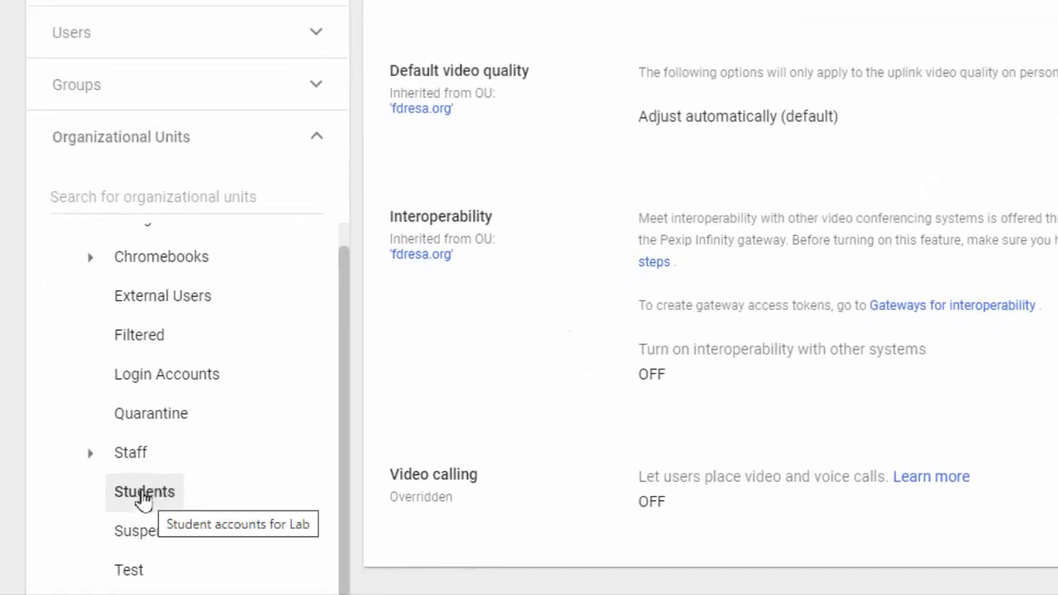
click(131, 453)
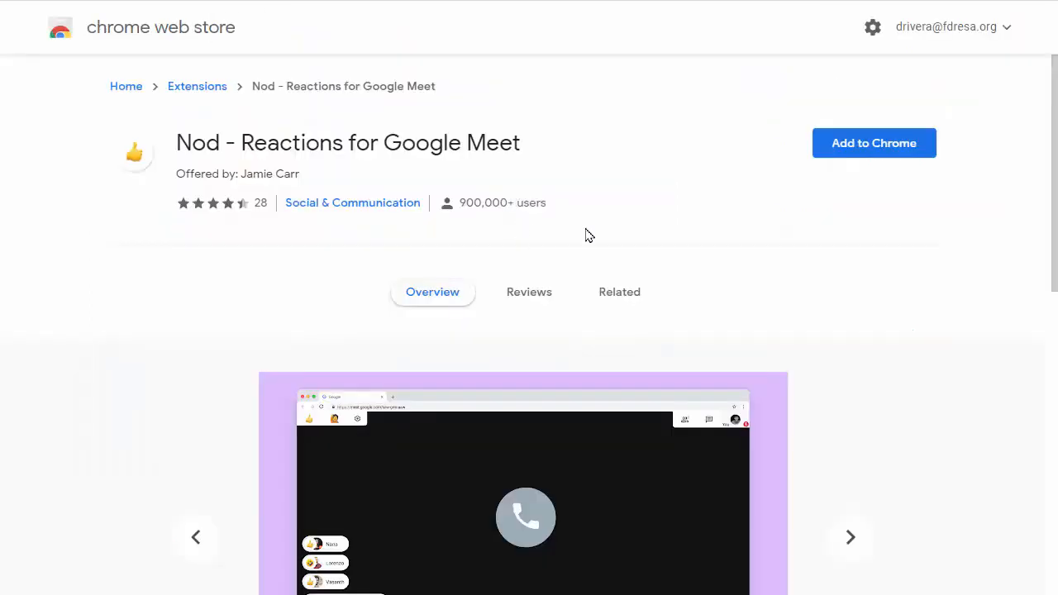
mouse_move(777, 188)
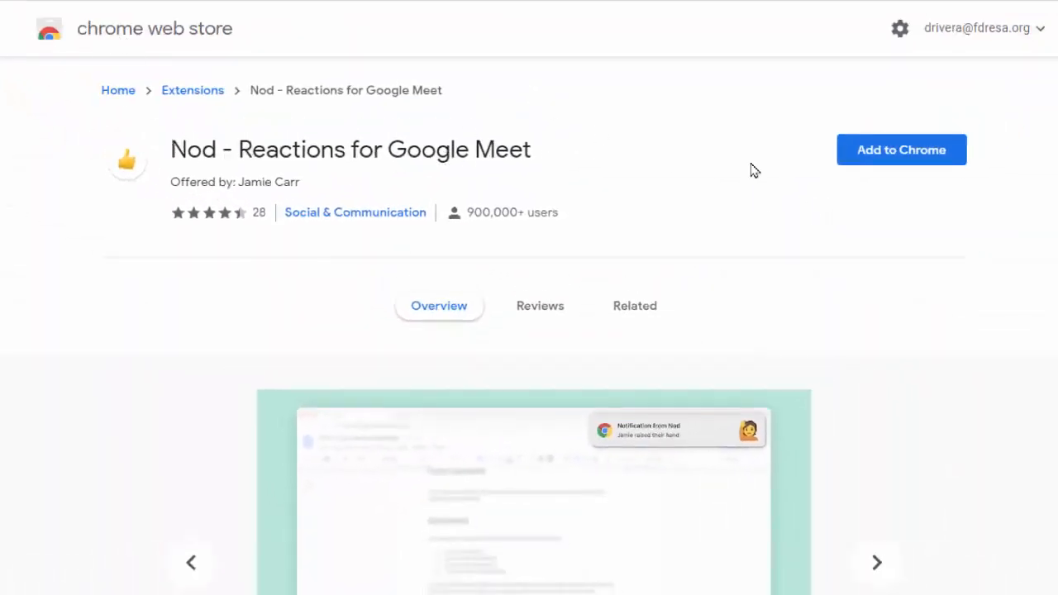
- Install the Nod - Reactions for Google Meet extension from the Chrome Web Store
click(901, 148)
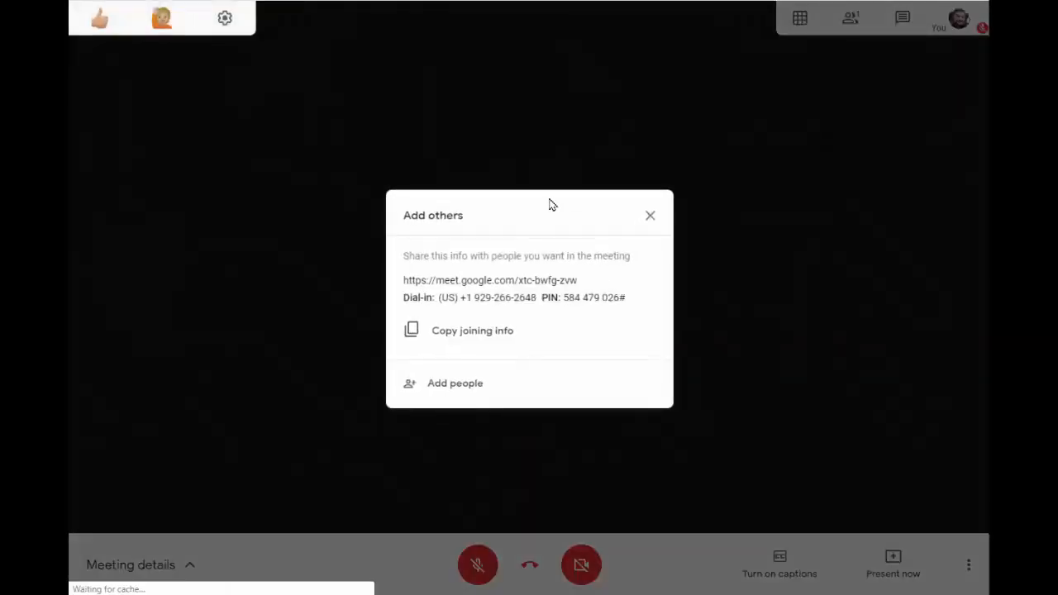
- Dismiss the joining info, raise a hand with the Nod reaction bar, and browse Nod's settings
click(651, 215)
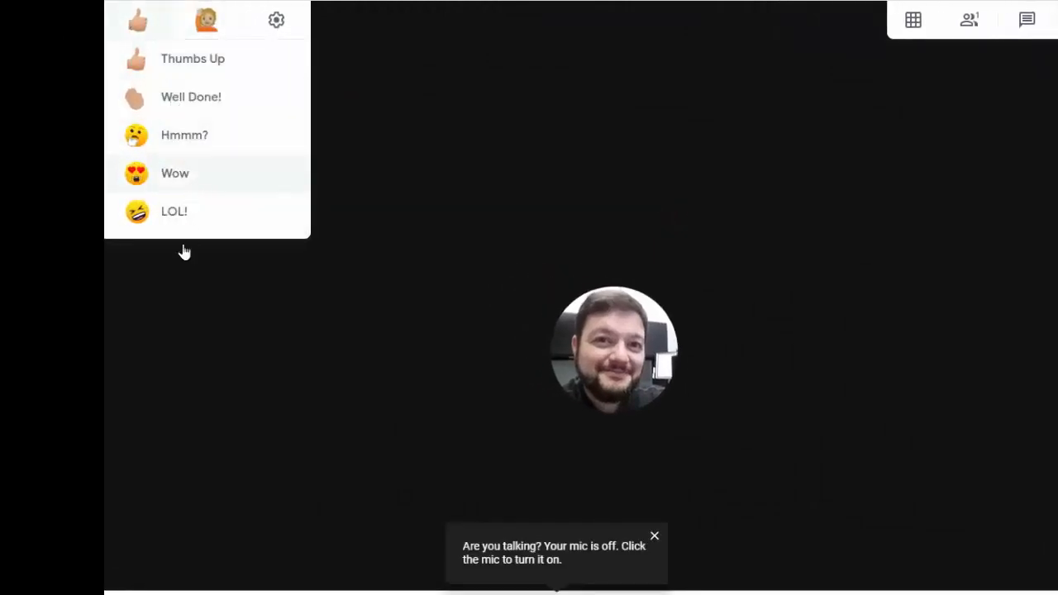
click(207, 20)
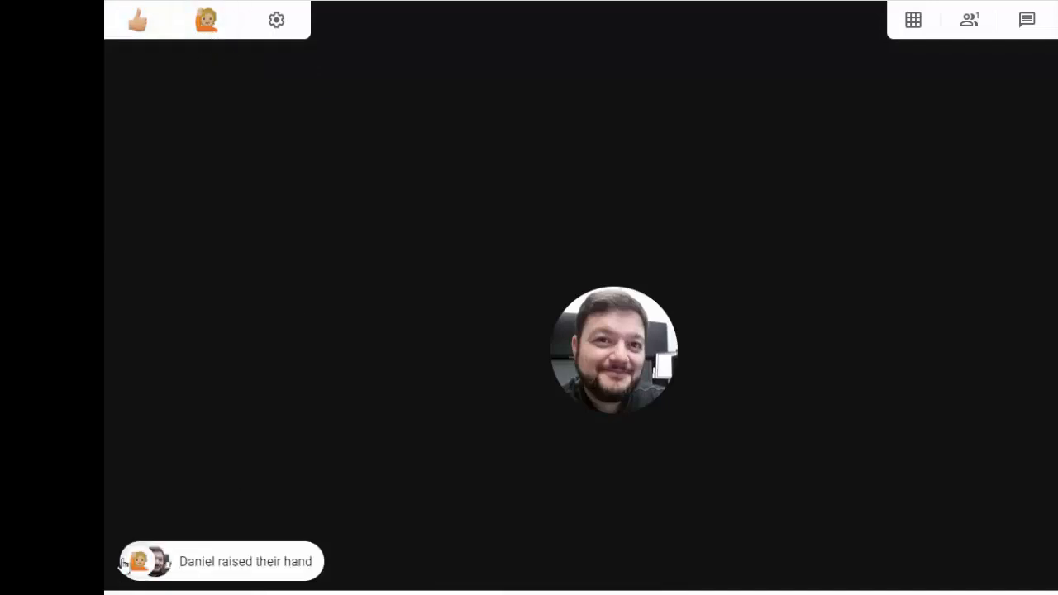
click(276, 20)
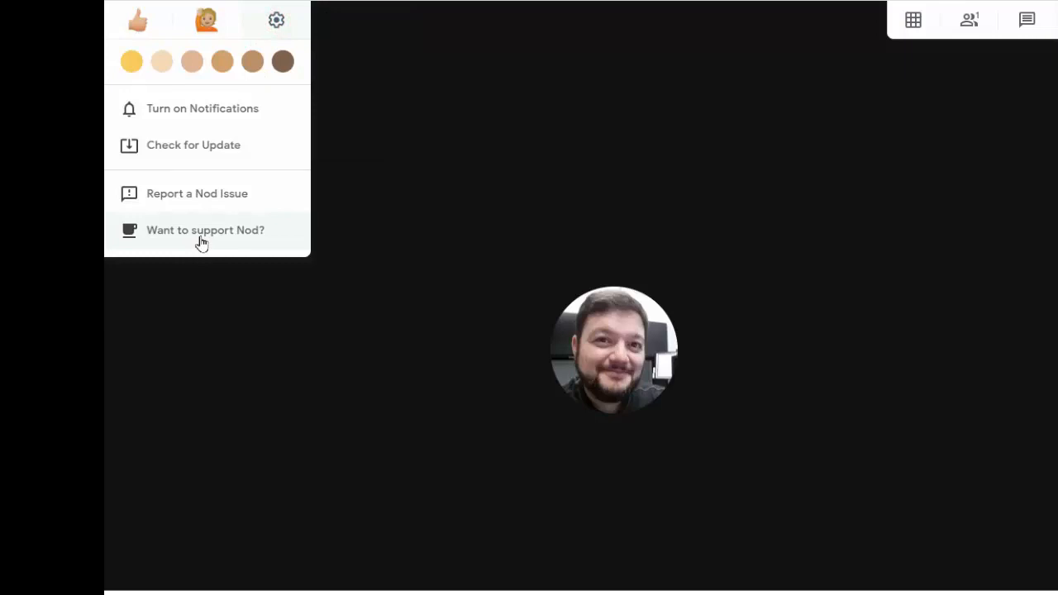
click(205, 20)
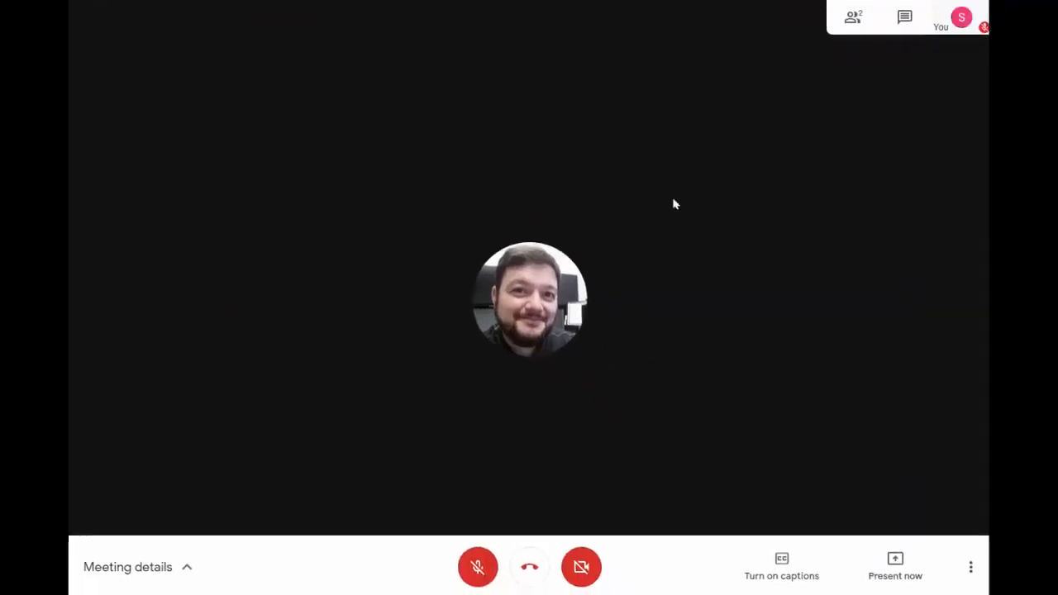
mouse_move(124, 42)
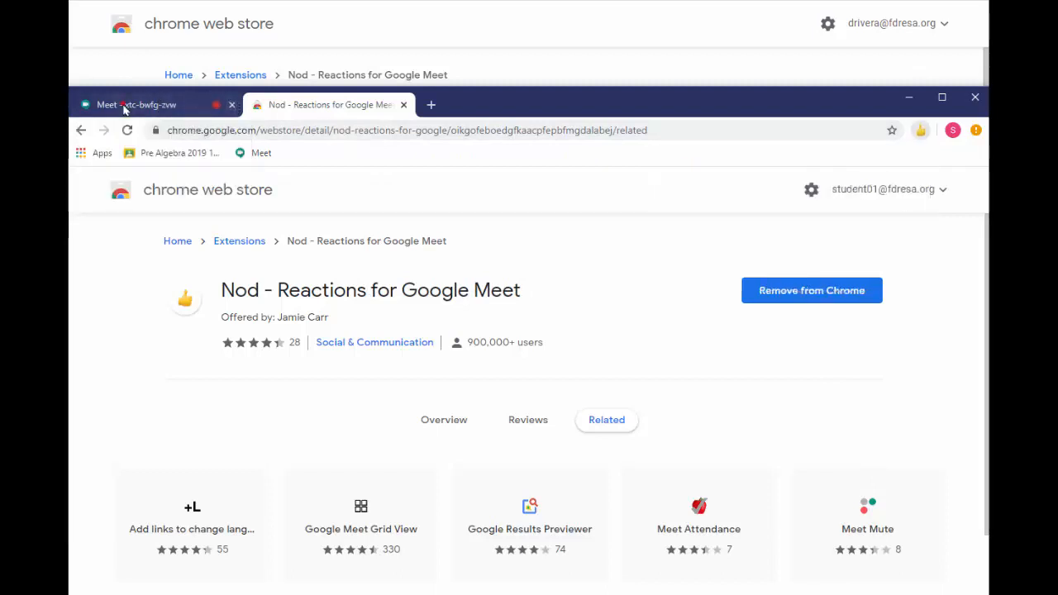
- Join the same meeting from the student's Chrome window with Nod reactions available
click(129, 104)
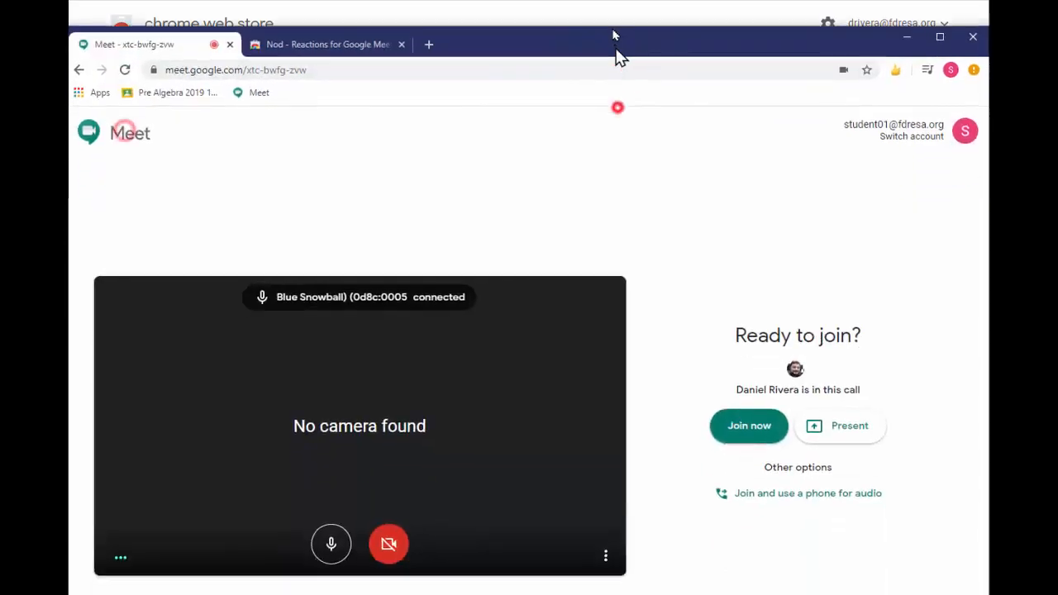
click(747, 425)
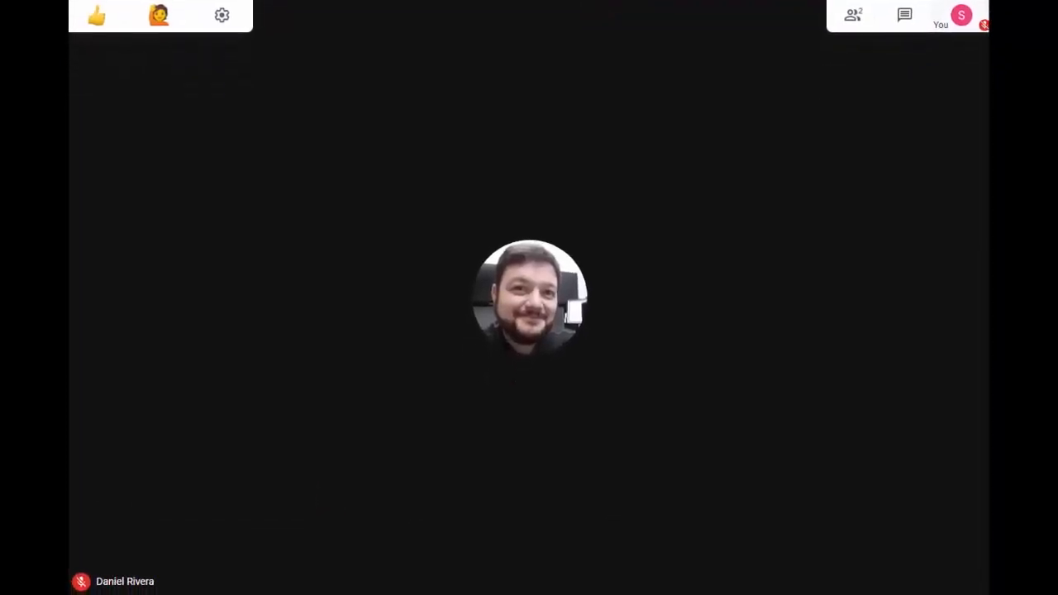
click(96, 16)
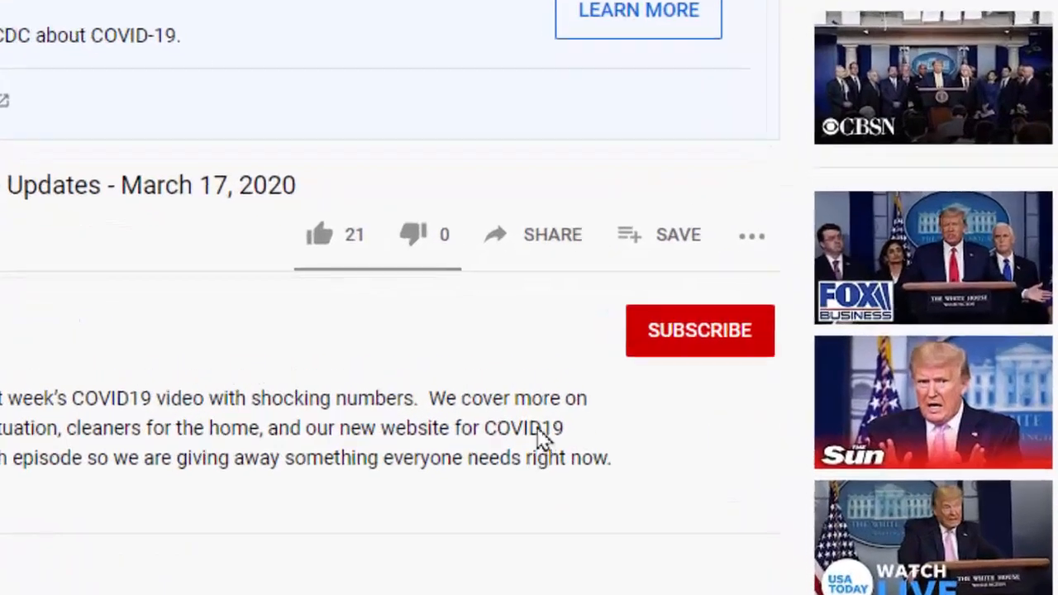
- Like the COVID-19 updates video, subscribe to its channel, and bring up its share dialog
click(321, 235)
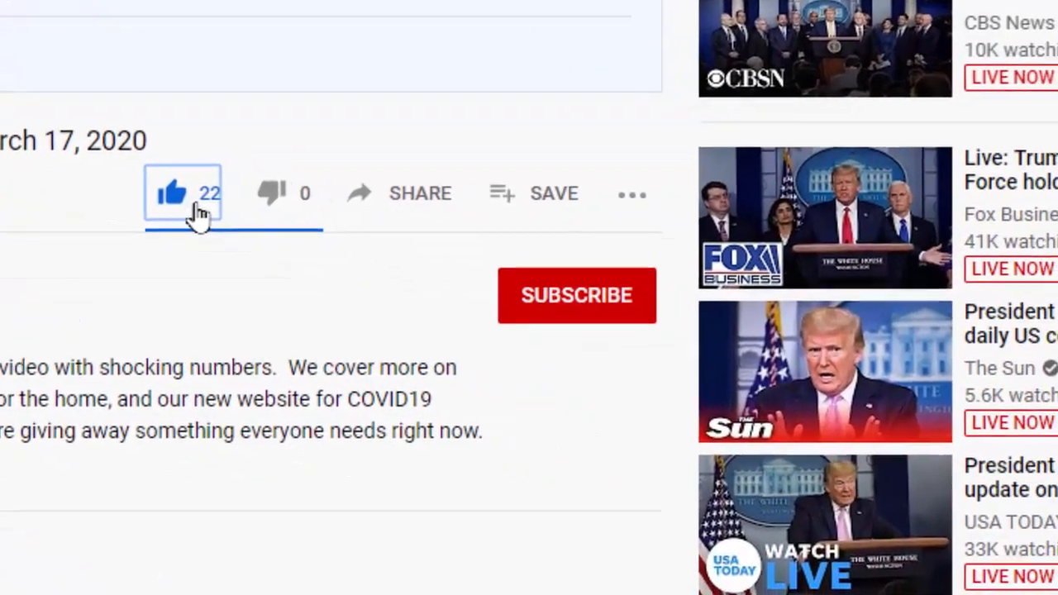
click(575, 294)
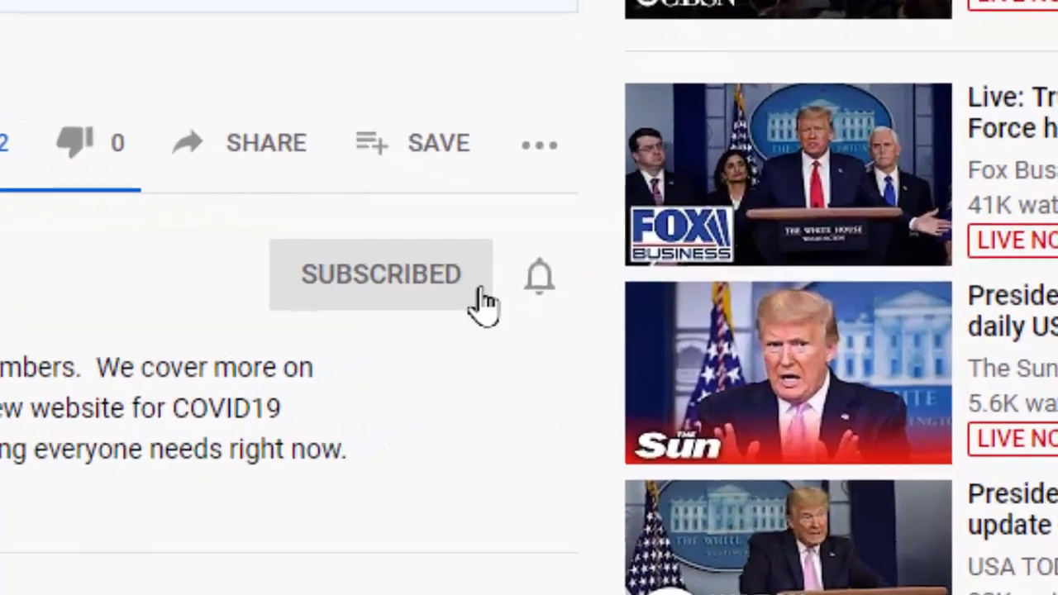
click(539, 274)
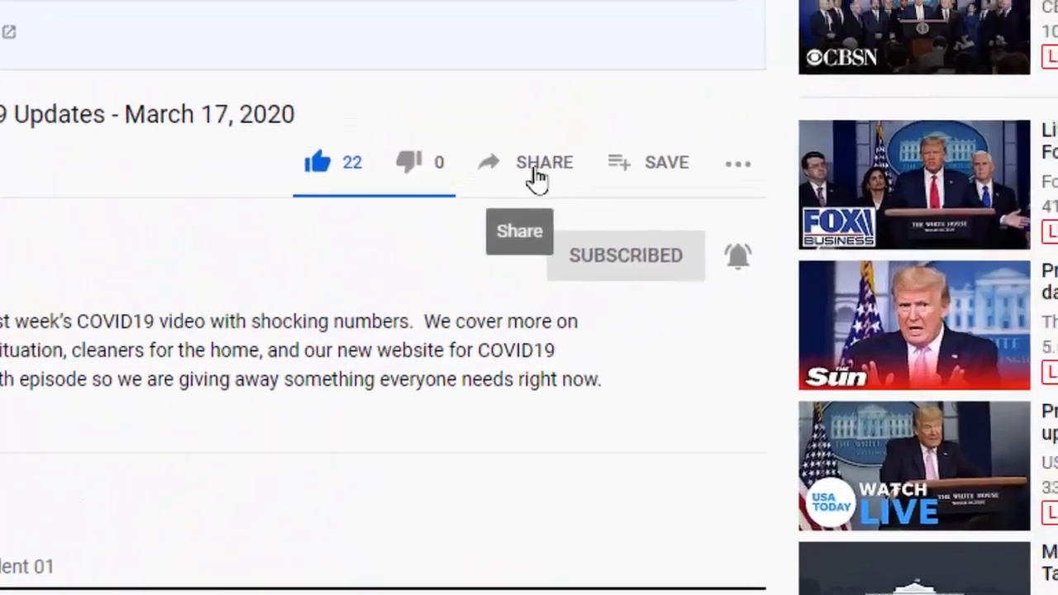
click(544, 162)
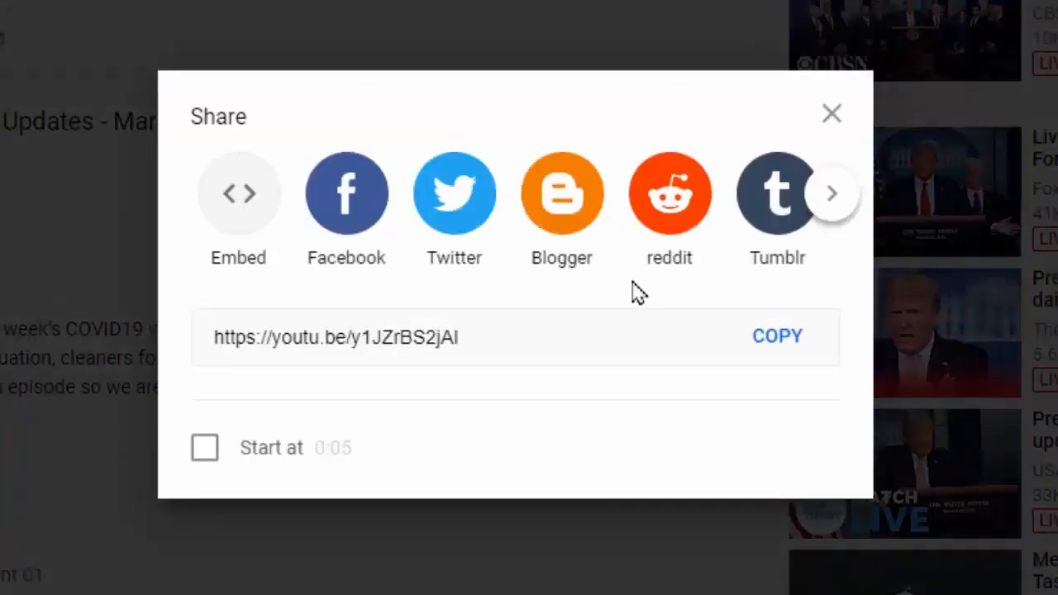